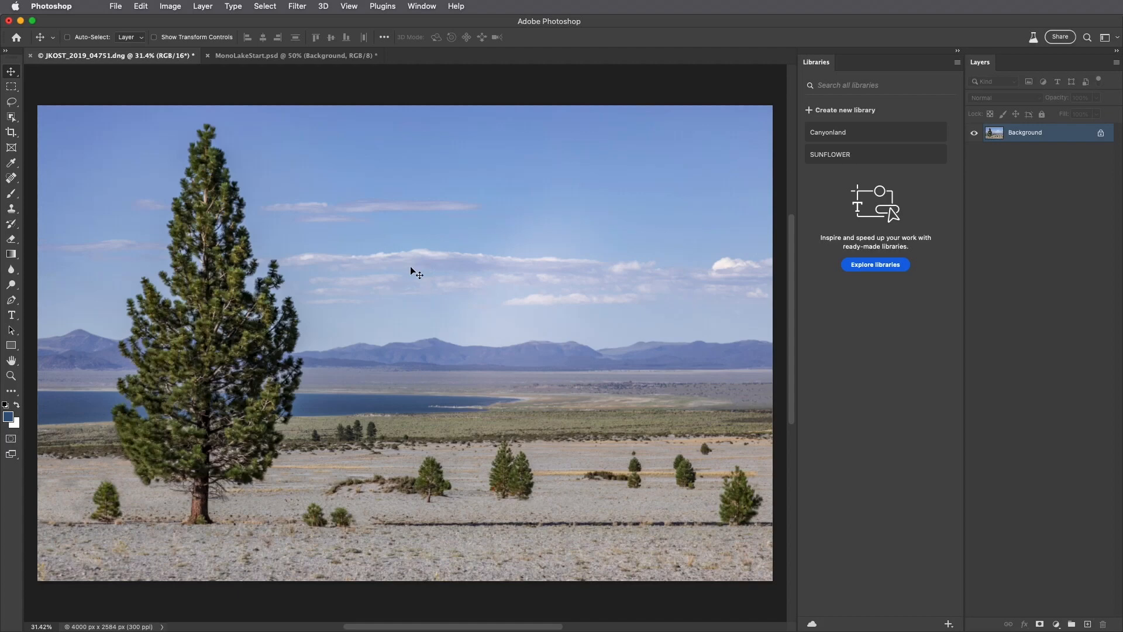
mouse_move(410, 272)
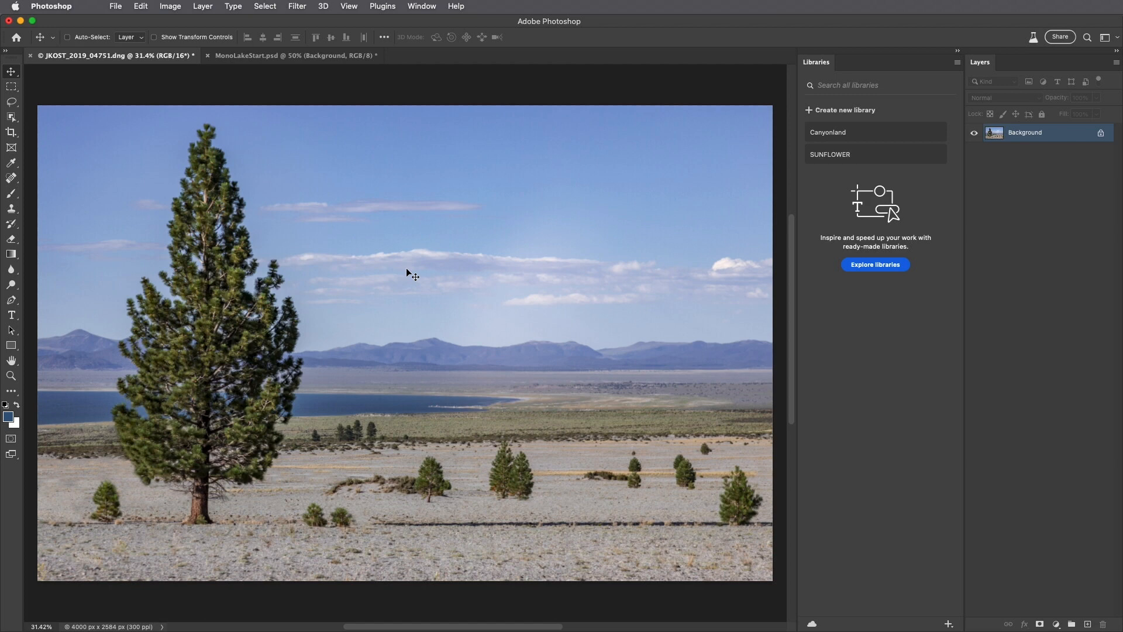
Create a new creative library named Mono Lake from the Libraries panel.
click(845, 110)
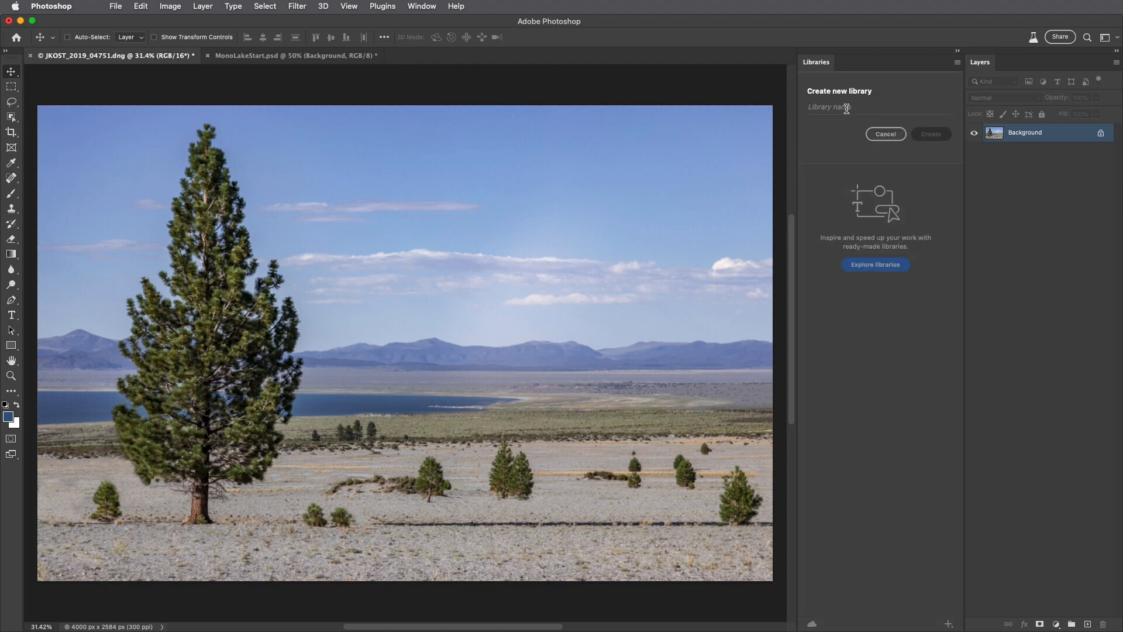
text(Mono Lake)
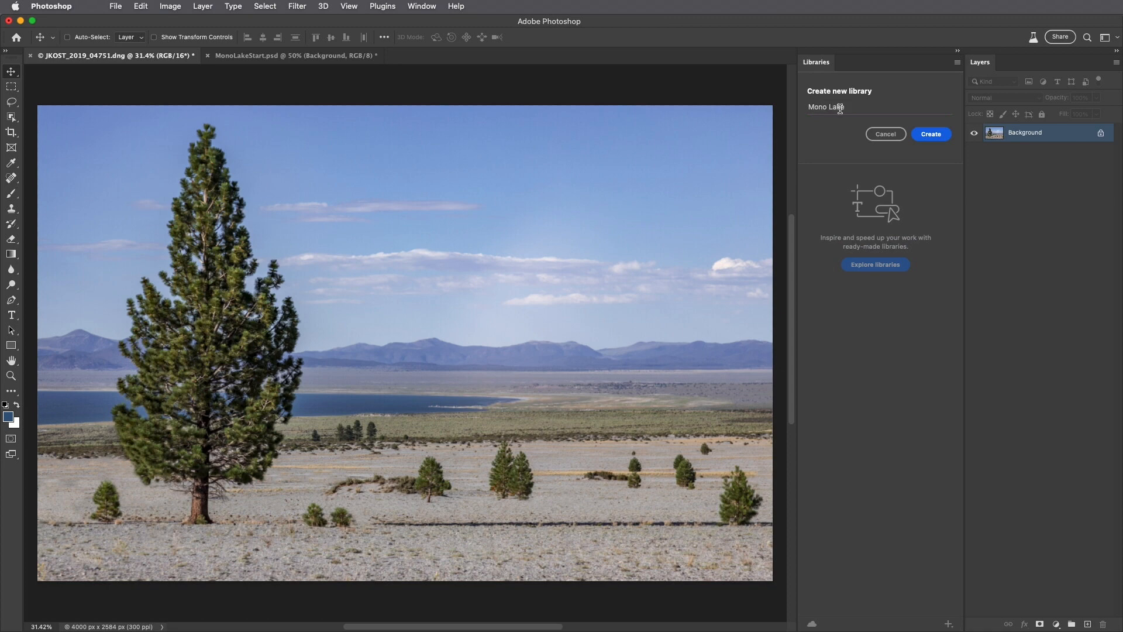
click(930, 133)
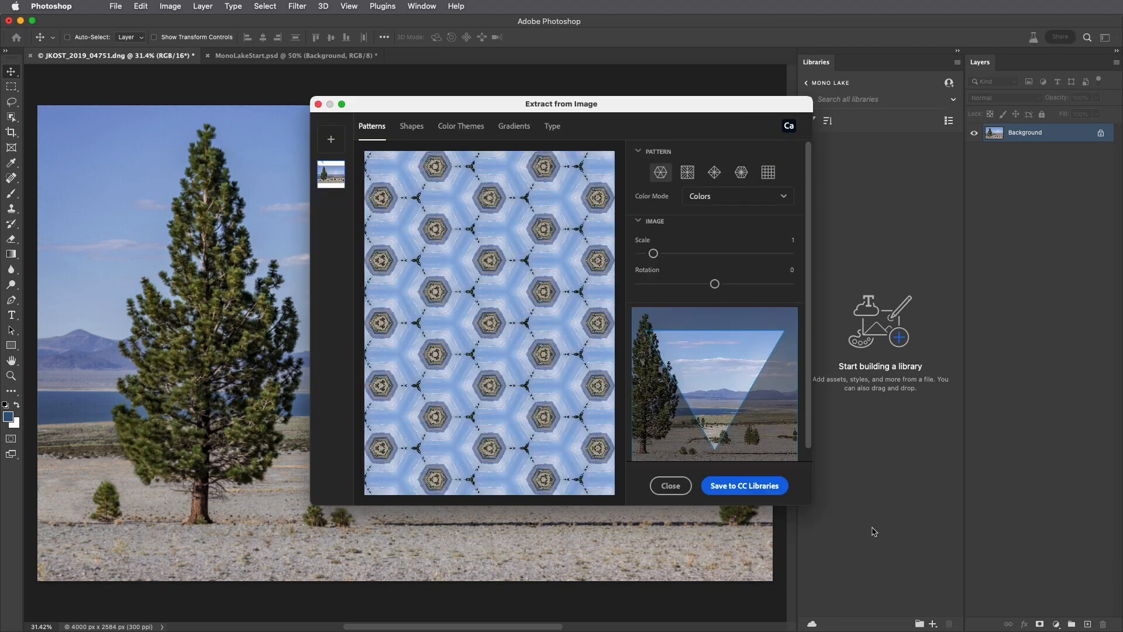
mouse_move(532, 304)
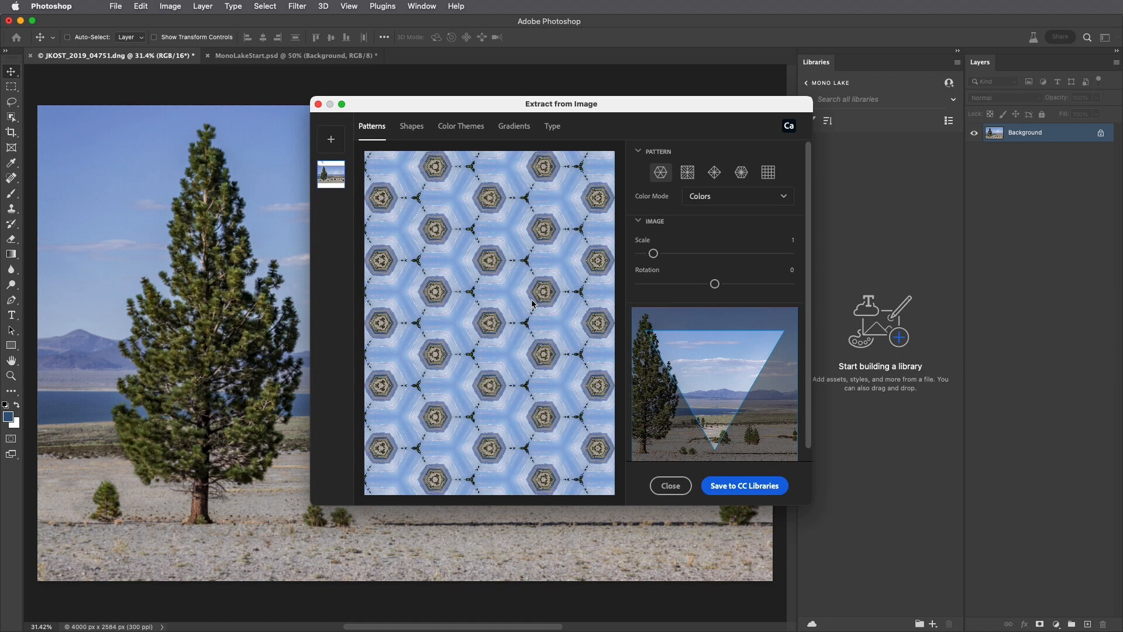
mouse_move(442, 216)
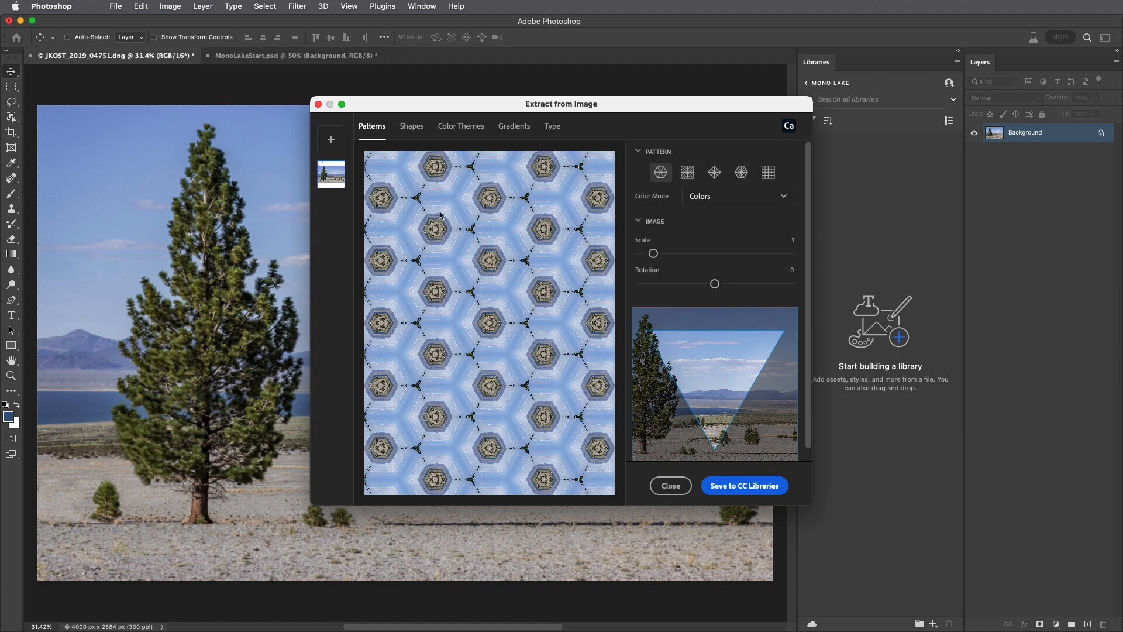
Choose the triangular kaleidoscope pattern, raise its scale, rotate it to 30°, and save it to the library.
click(687, 172)
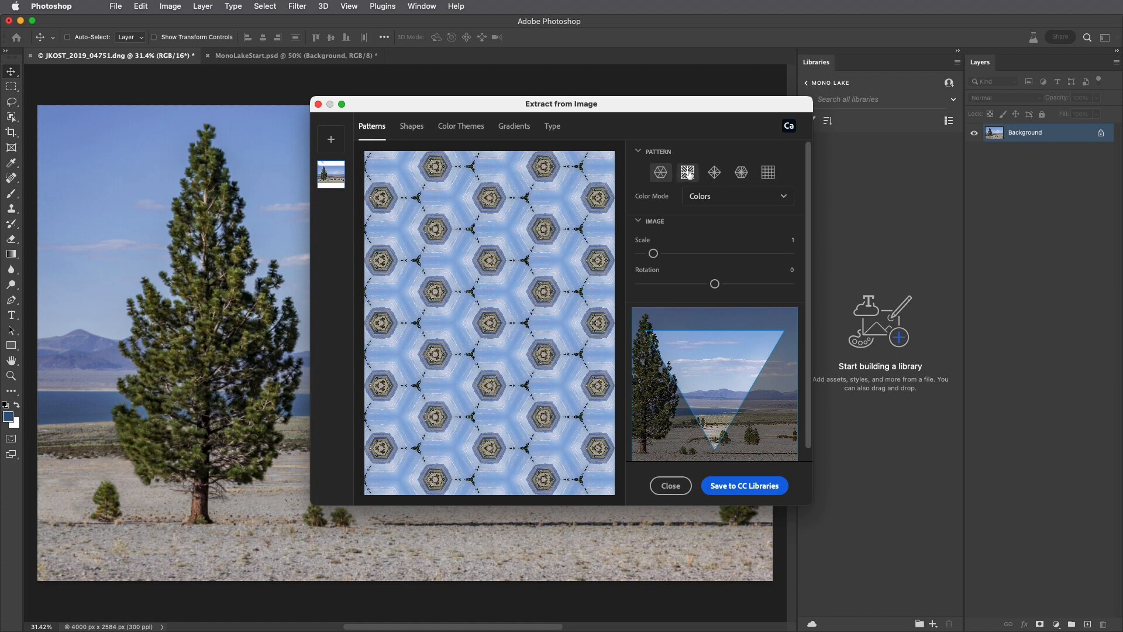
click(742, 172)
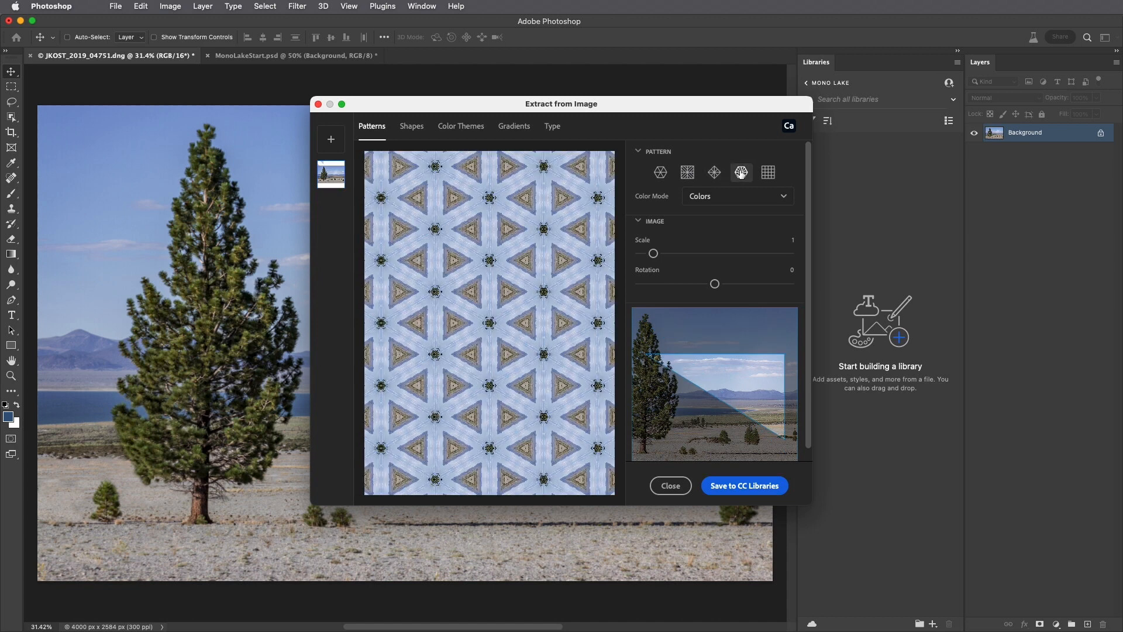
drag(652, 253, 662, 253)
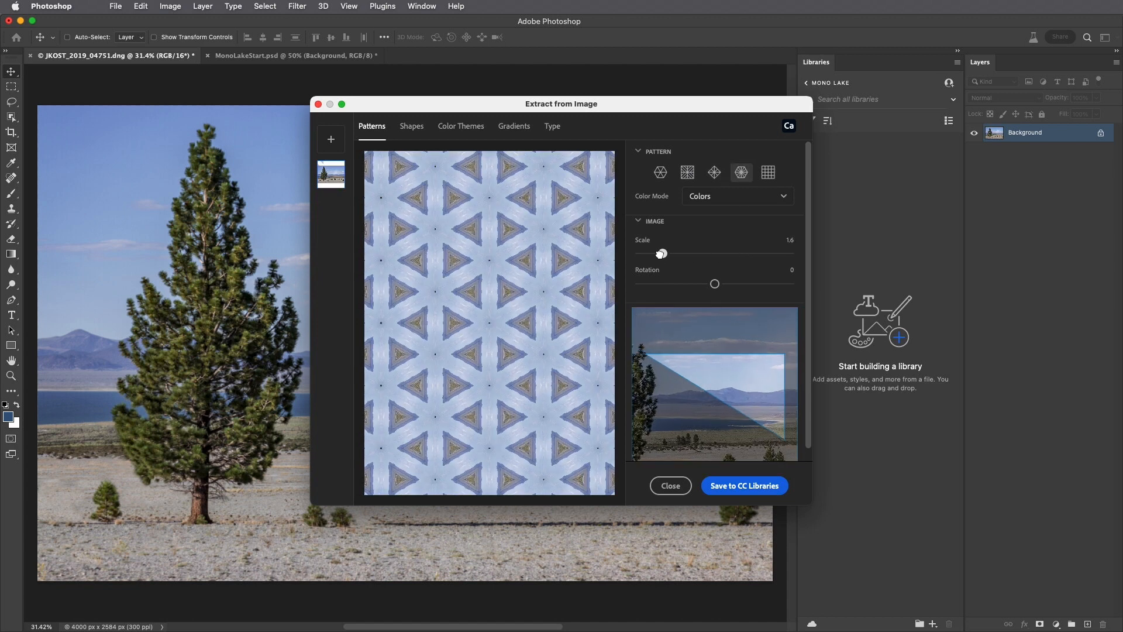
drag(713, 284, 720, 284)
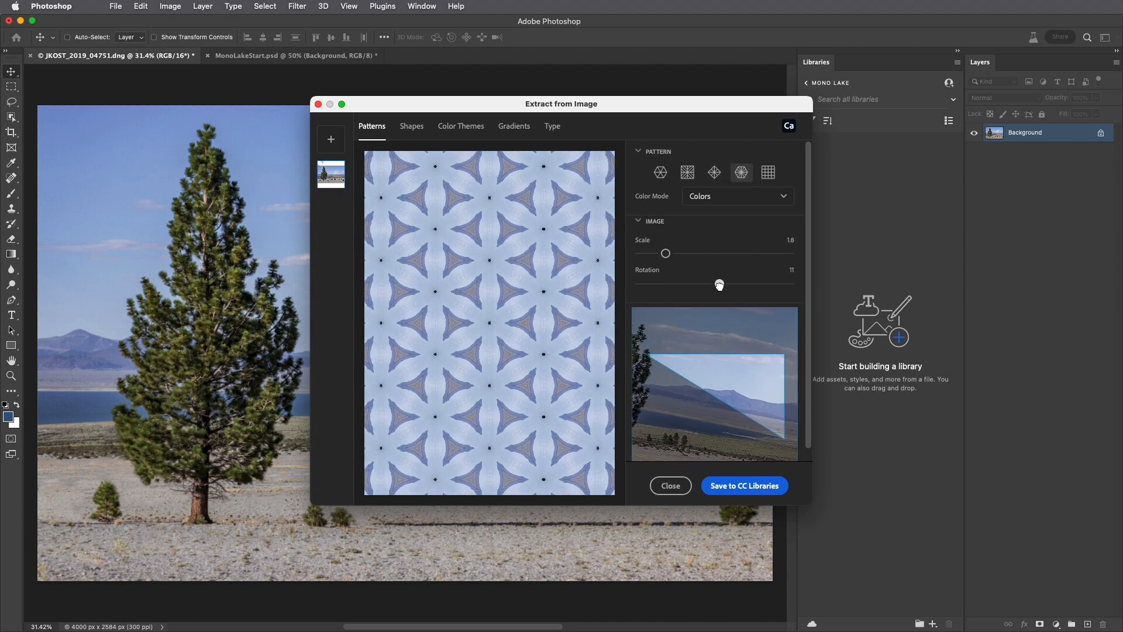
drag(720, 284, 727, 284)
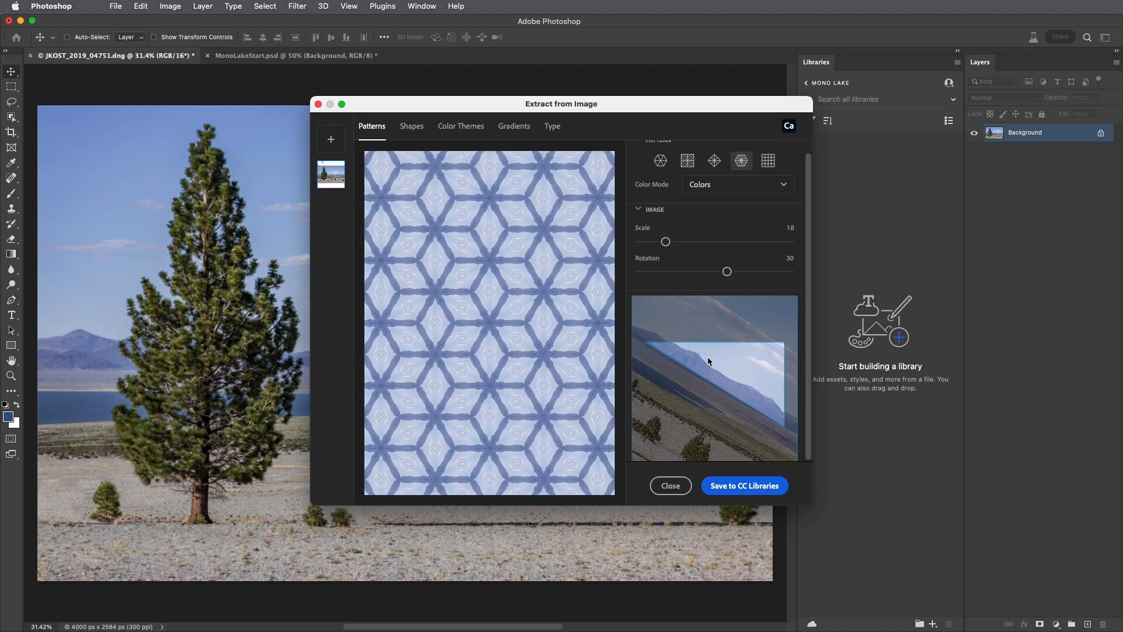
click(744, 485)
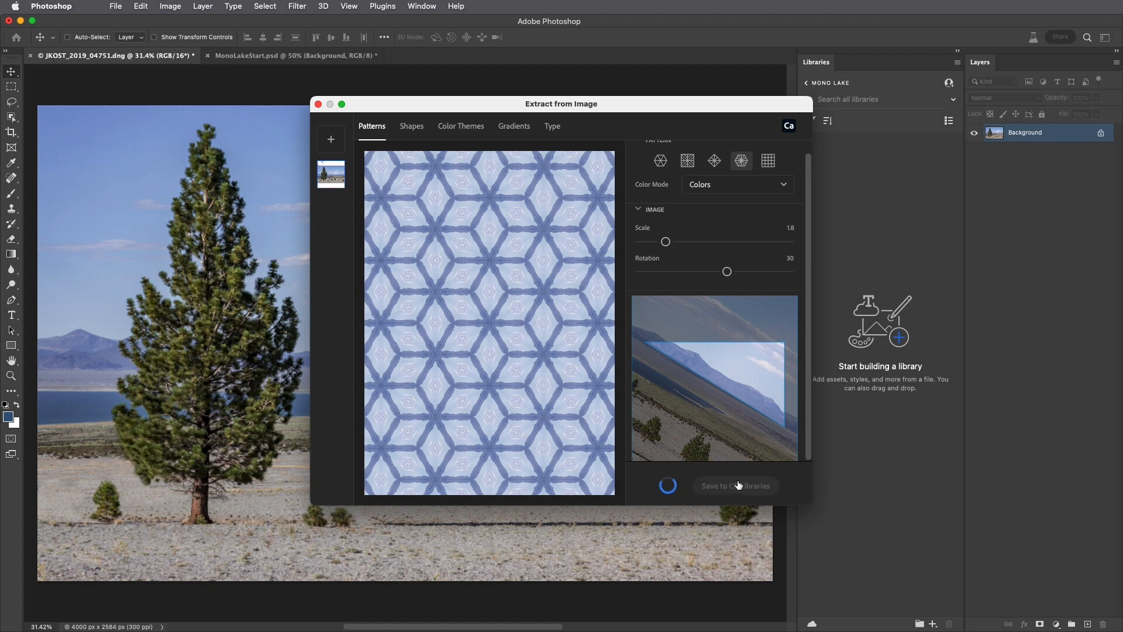
click(736, 484)
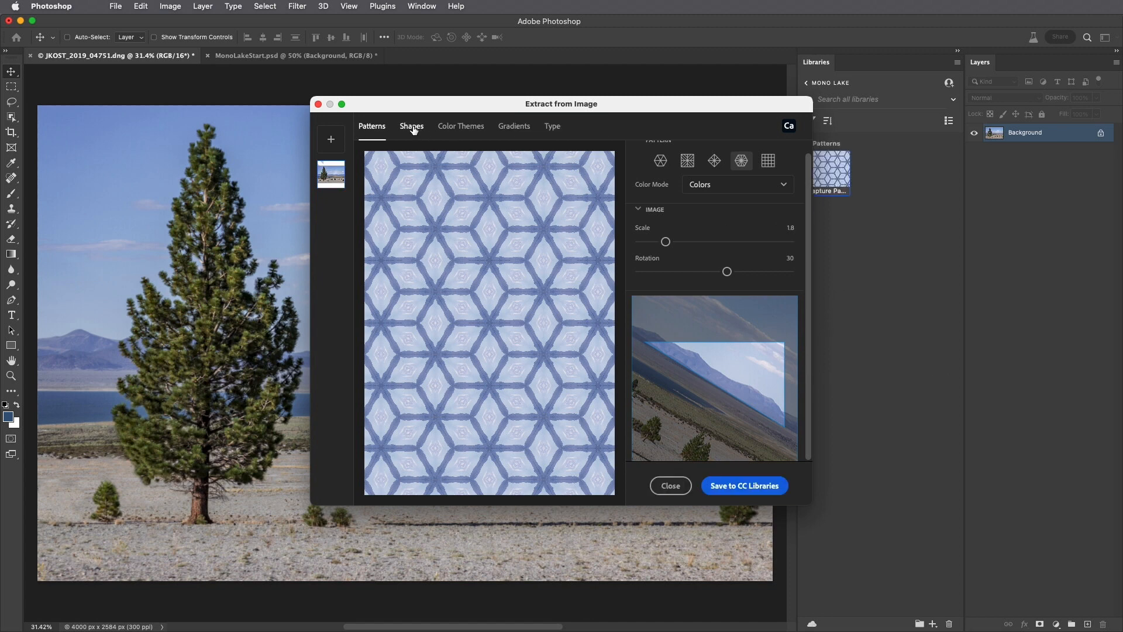
Trace the photo as a shape with Detail 73, Smooth On Save enabled, and save the tree graphic to the library.
click(411, 126)
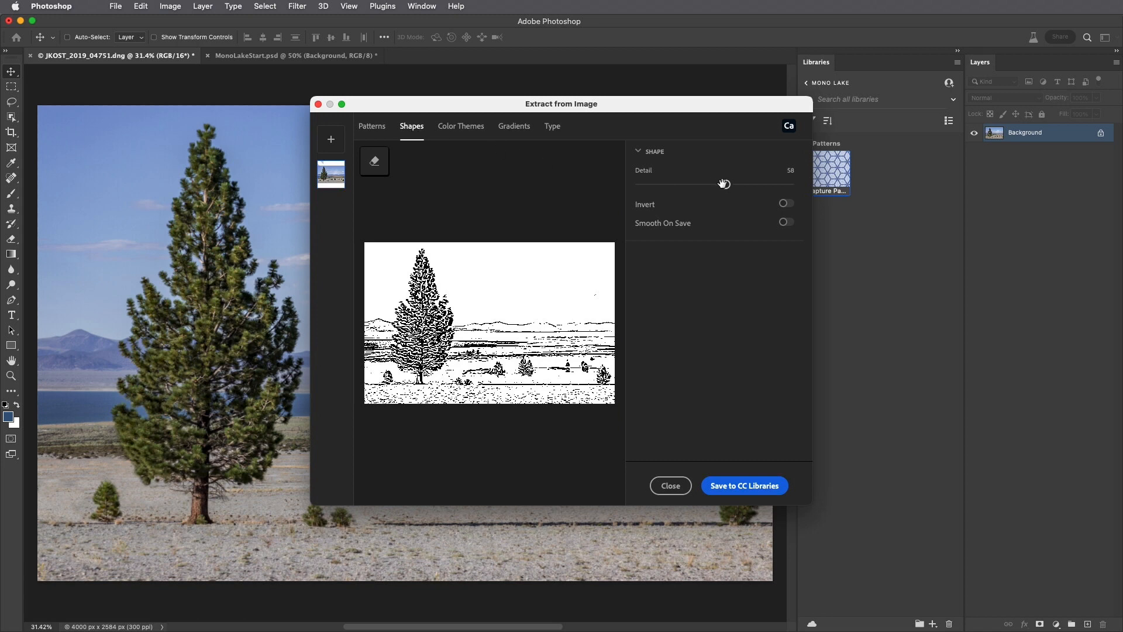
drag(724, 183, 735, 185)
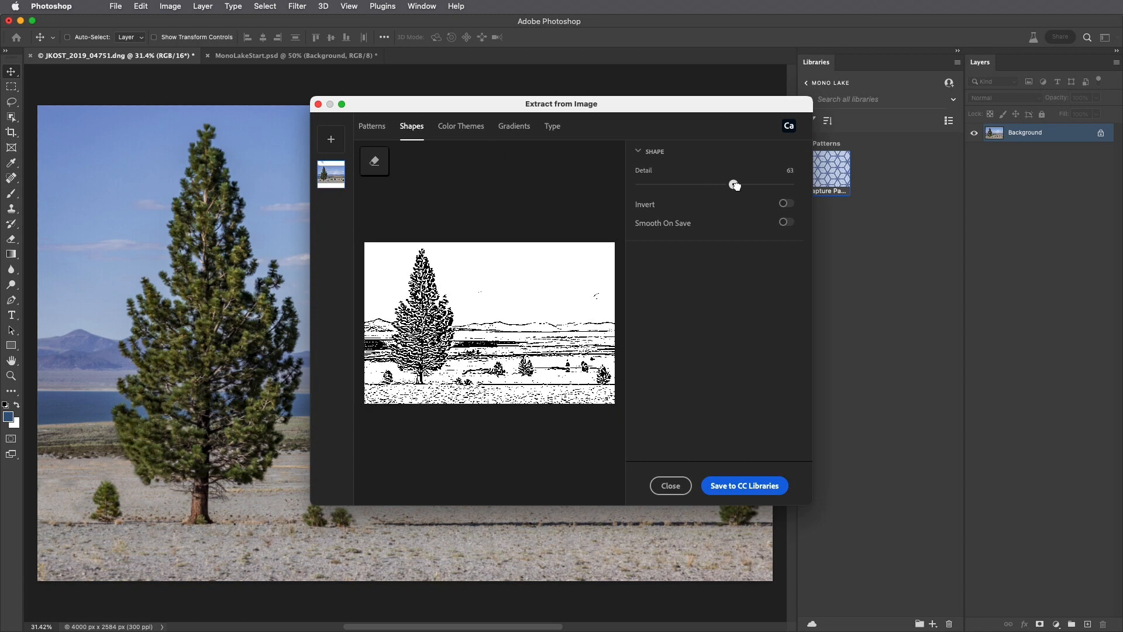
drag(735, 185, 749, 185)
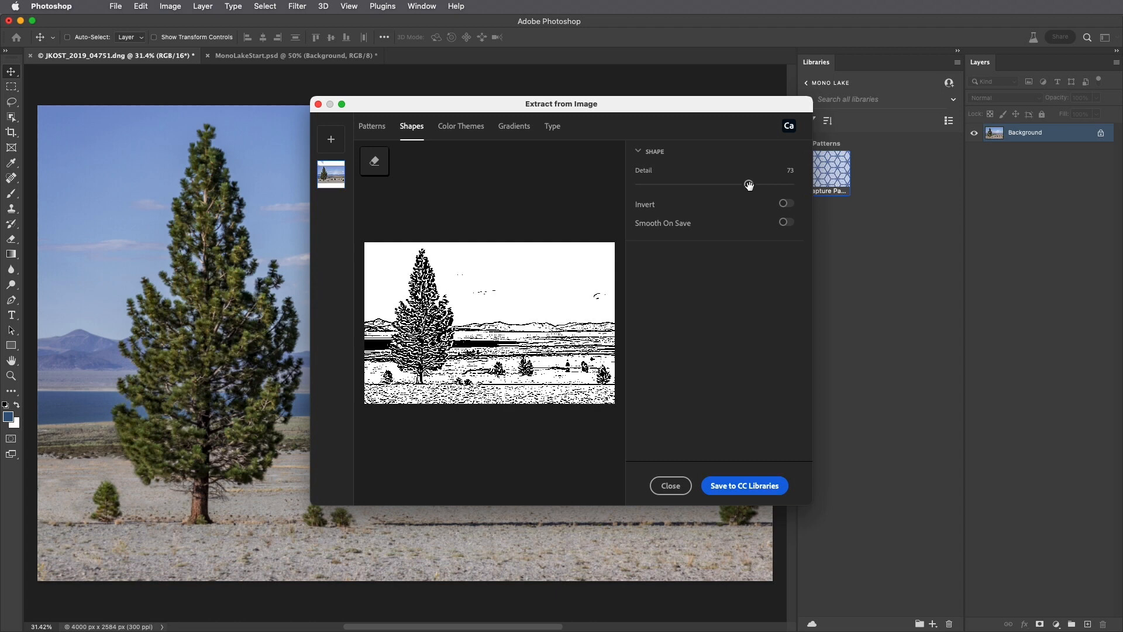
click(373, 161)
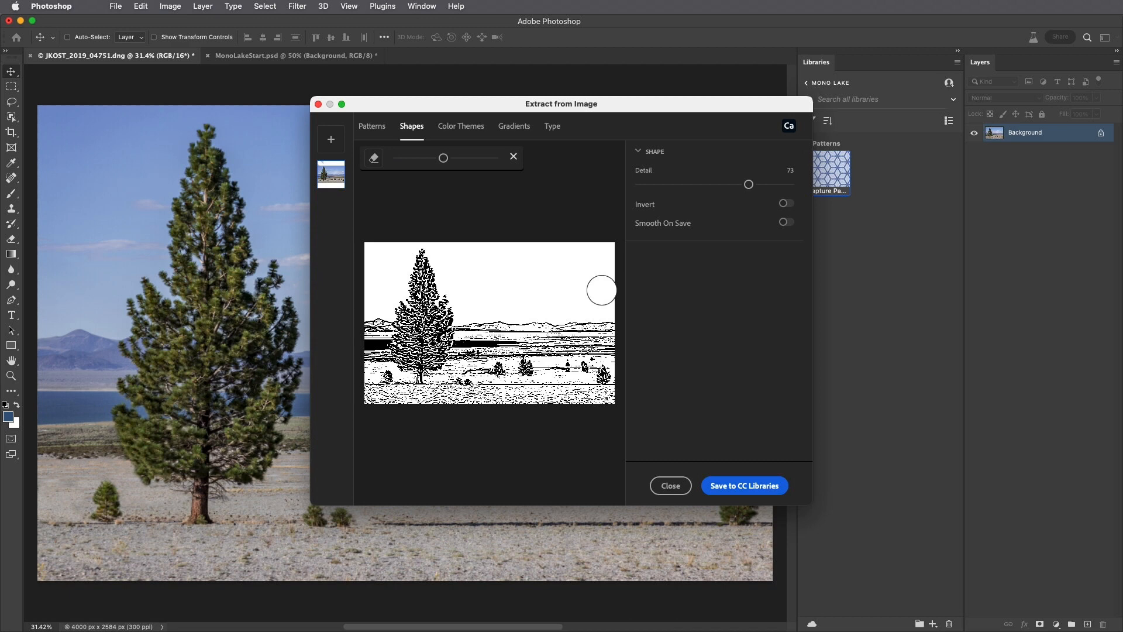
mouse_move(776, 231)
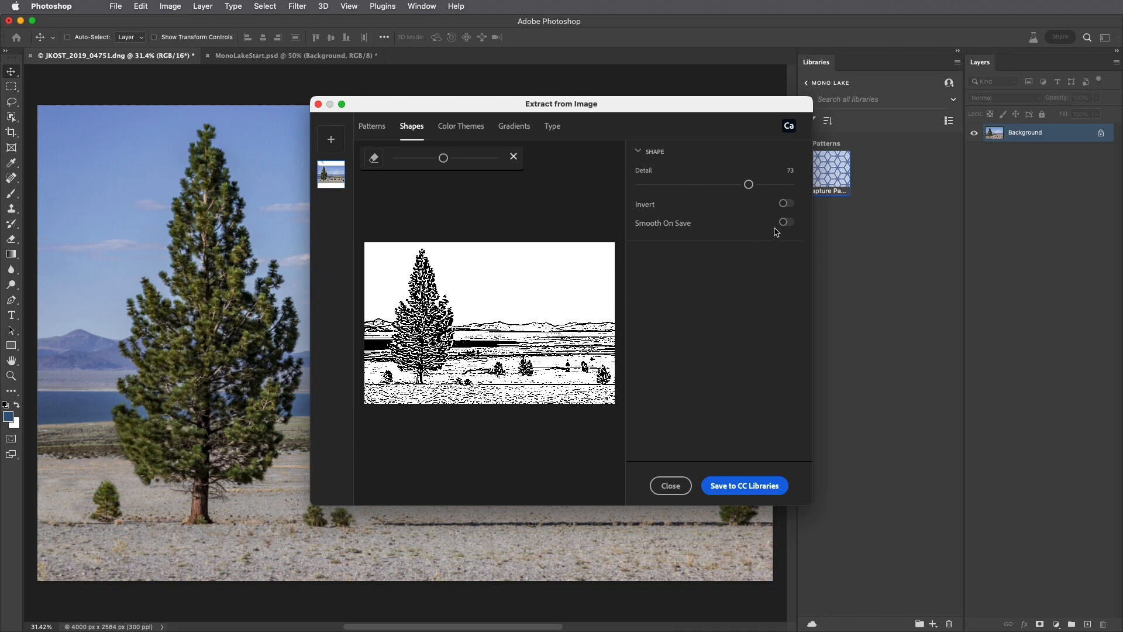
click(787, 222)
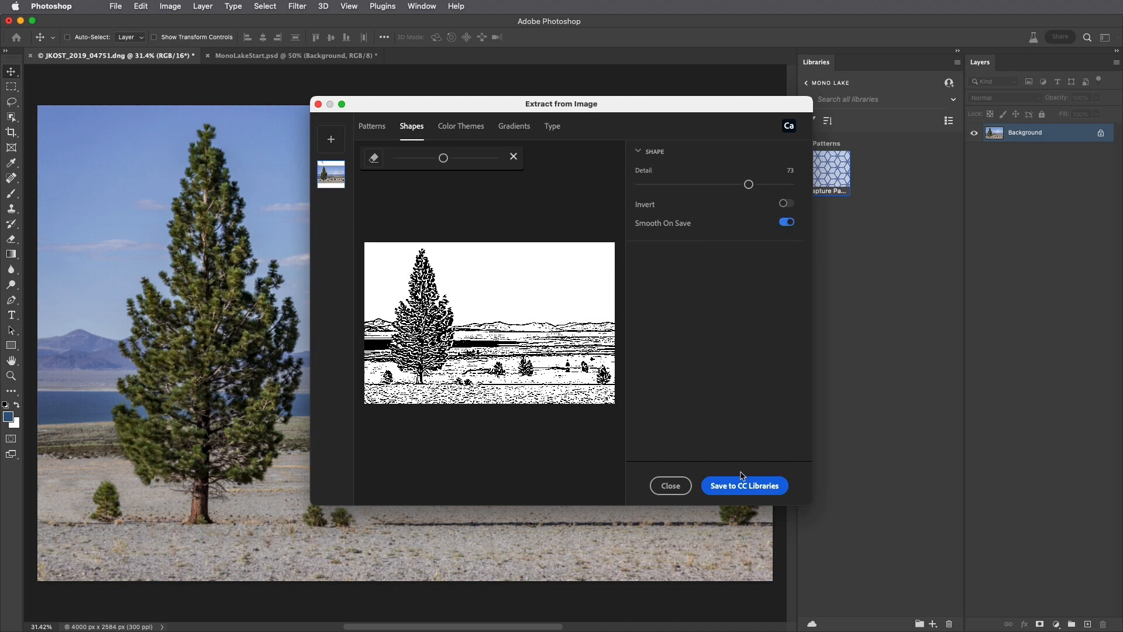
click(744, 484)
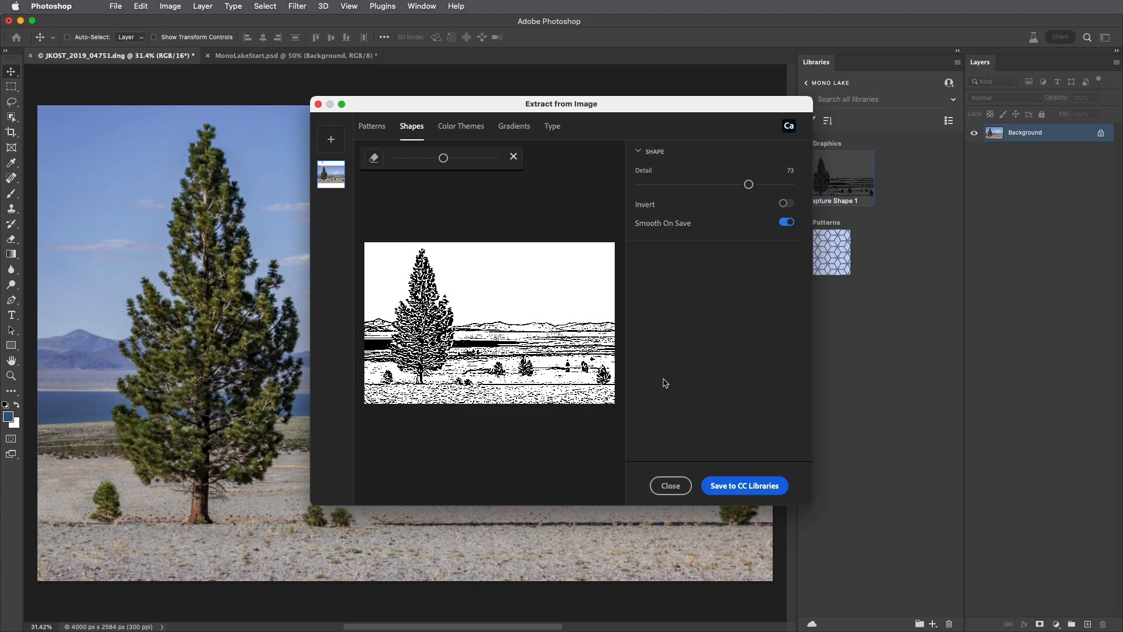
click(461, 126)
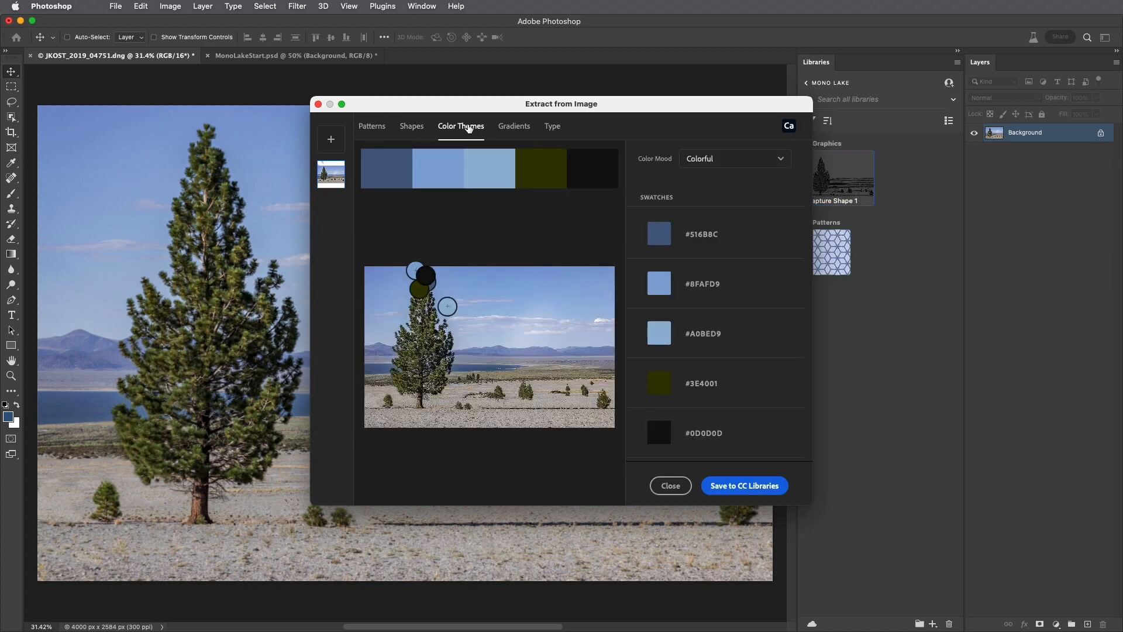
Extract a Muted five-colour theme, resampling the fourth colour from the mountains, and save it to the library.
click(734, 158)
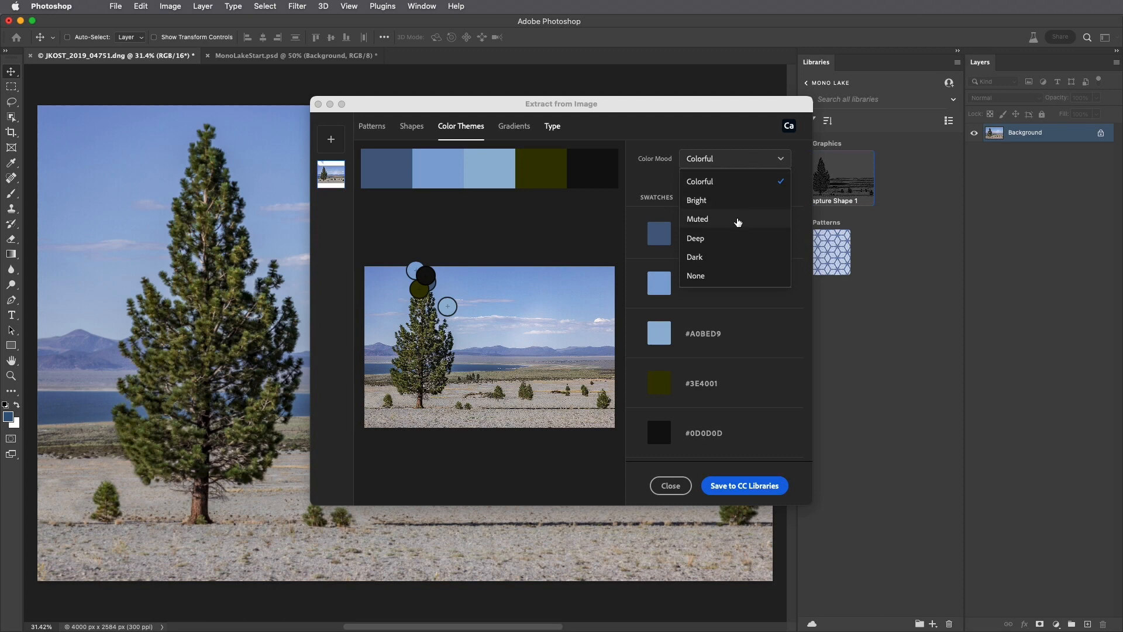
click(697, 219)
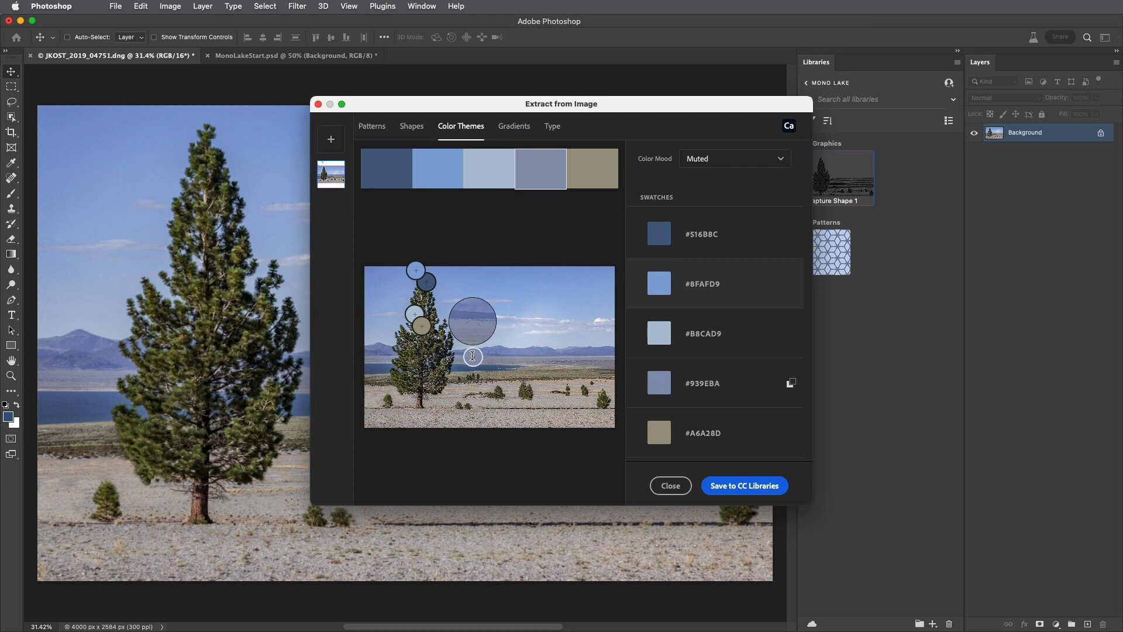
drag(473, 356, 485, 356)
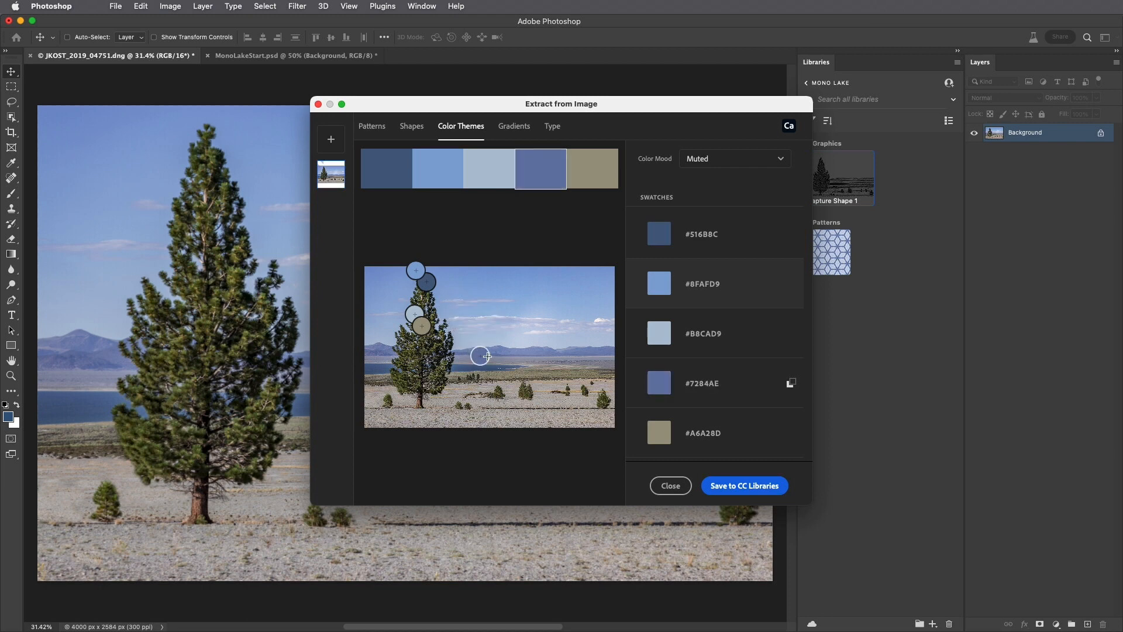
click(744, 486)
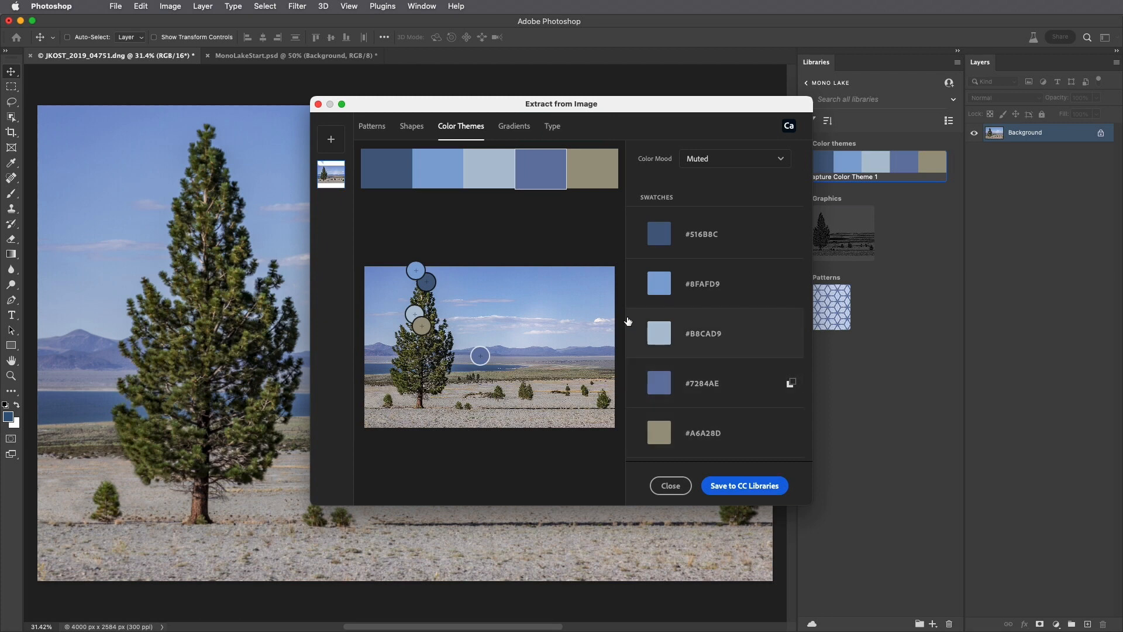
Build a gradient from the photo, moving a stop to a different sky colour.
click(513, 126)
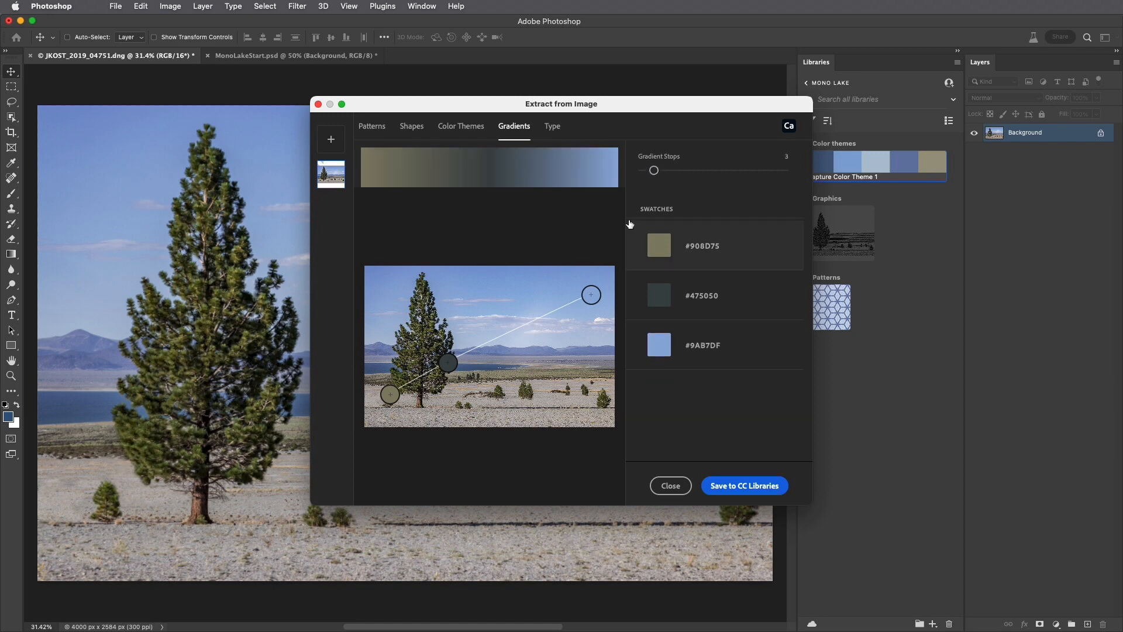
drag(591, 295, 570, 274)
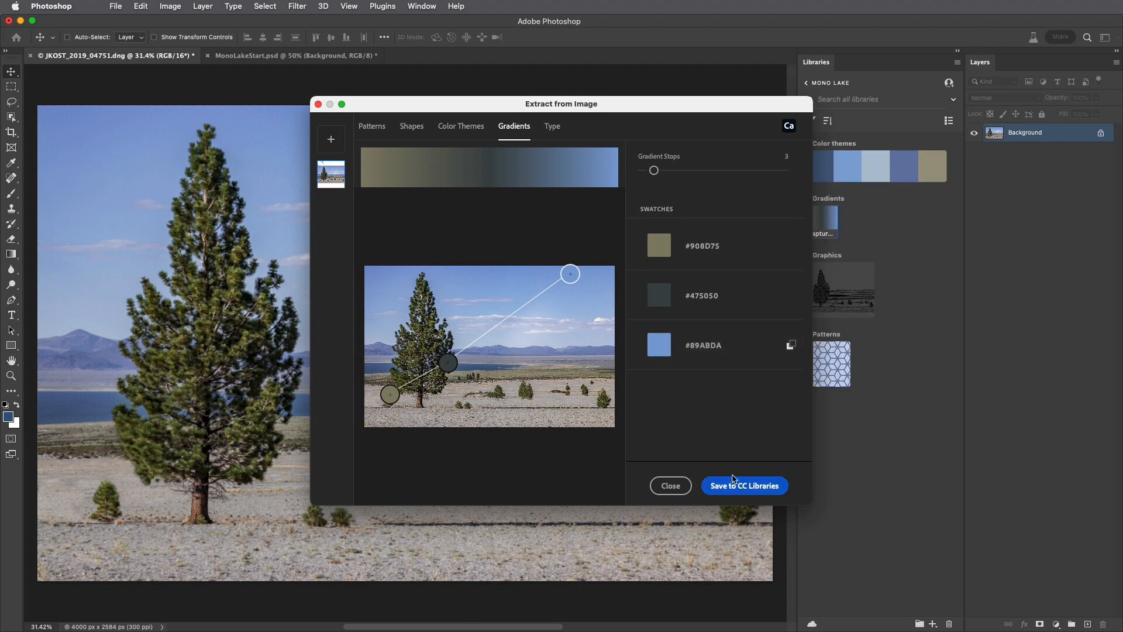
click(551, 127)
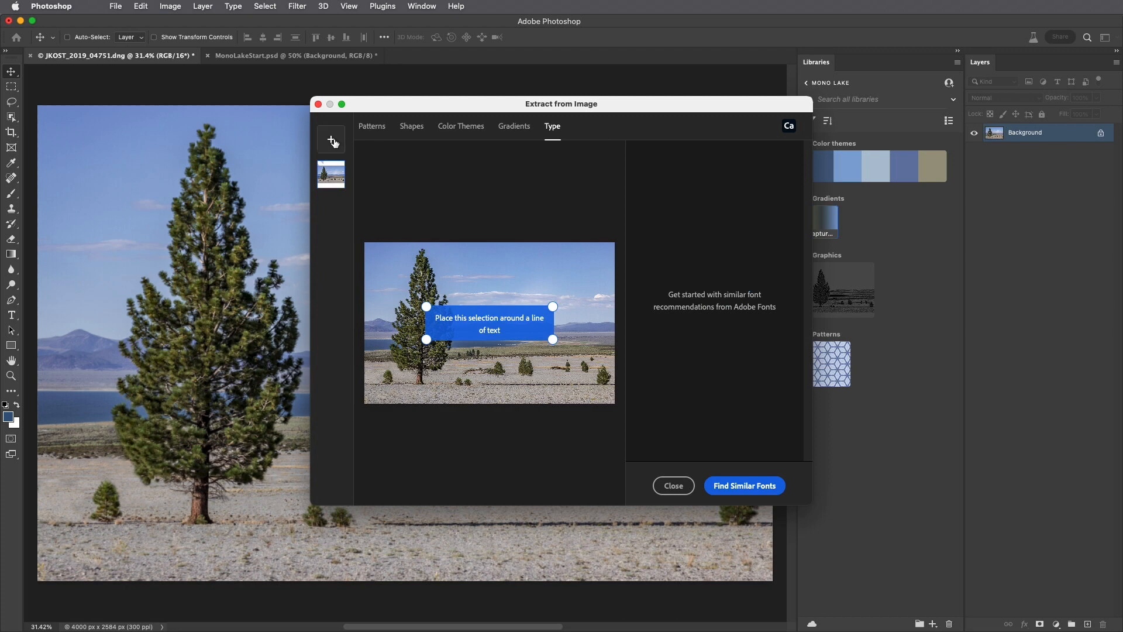
Sample the FURNACE lettering in FurnaceCreek.jpg, match it to Bodega Serif Medium, and save it as a character style.
click(331, 139)
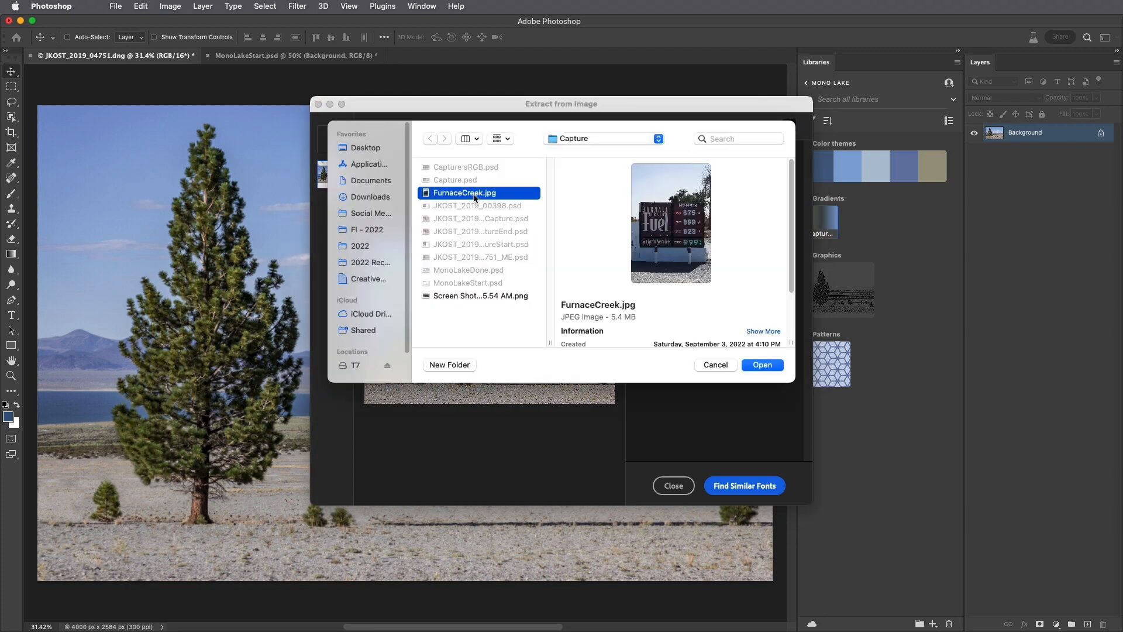
click(762, 365)
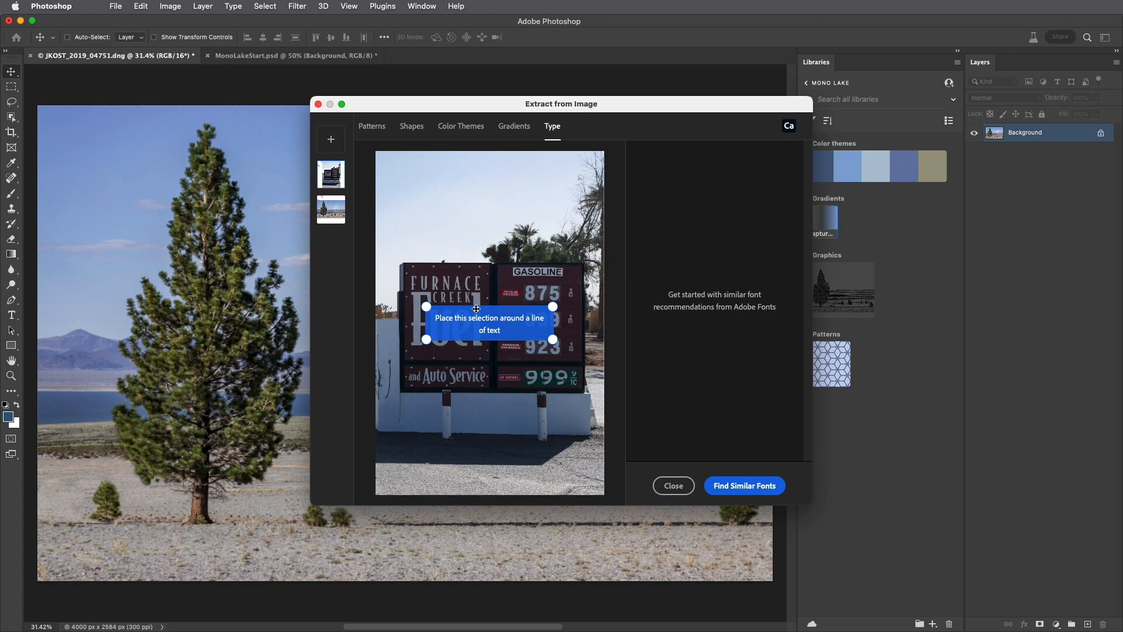
drag(489, 327, 473, 297)
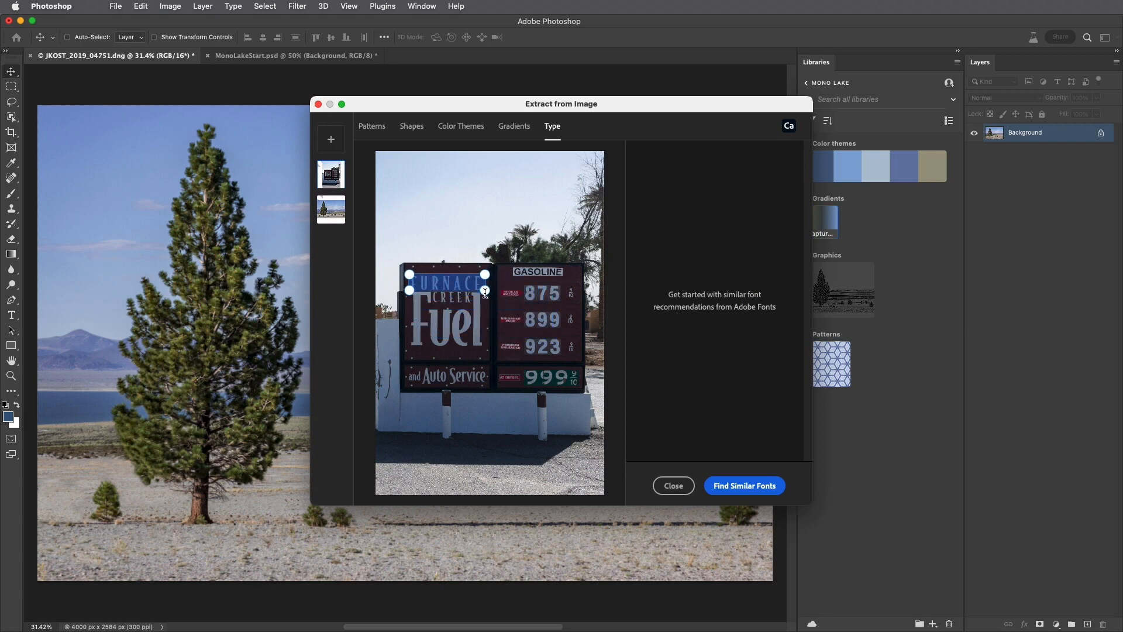
mouse_move(502, 307)
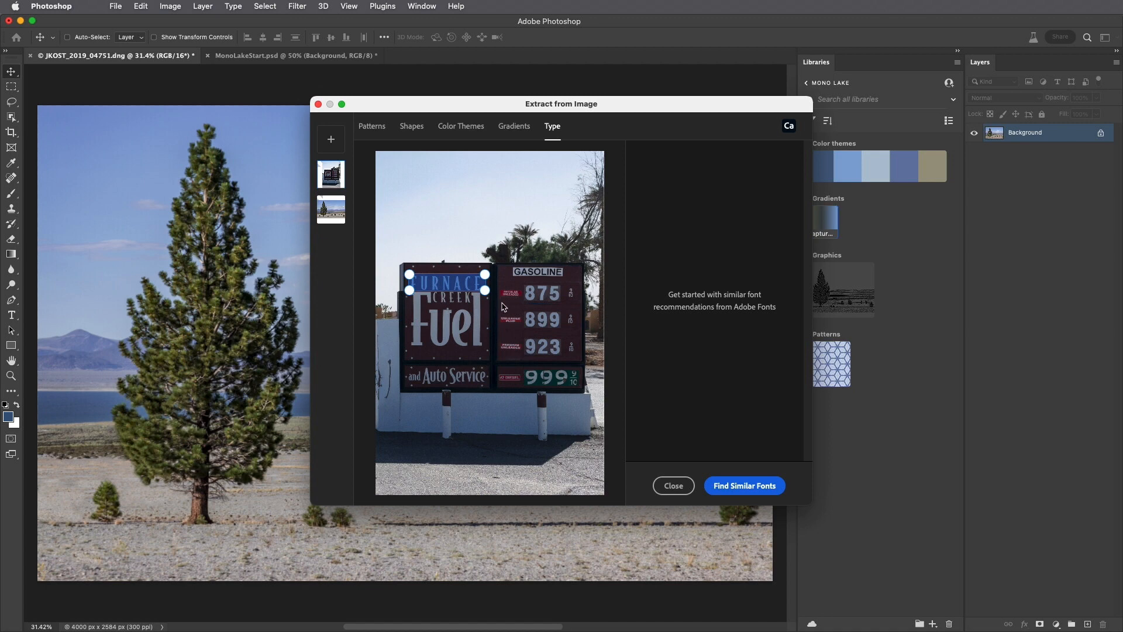
click(744, 486)
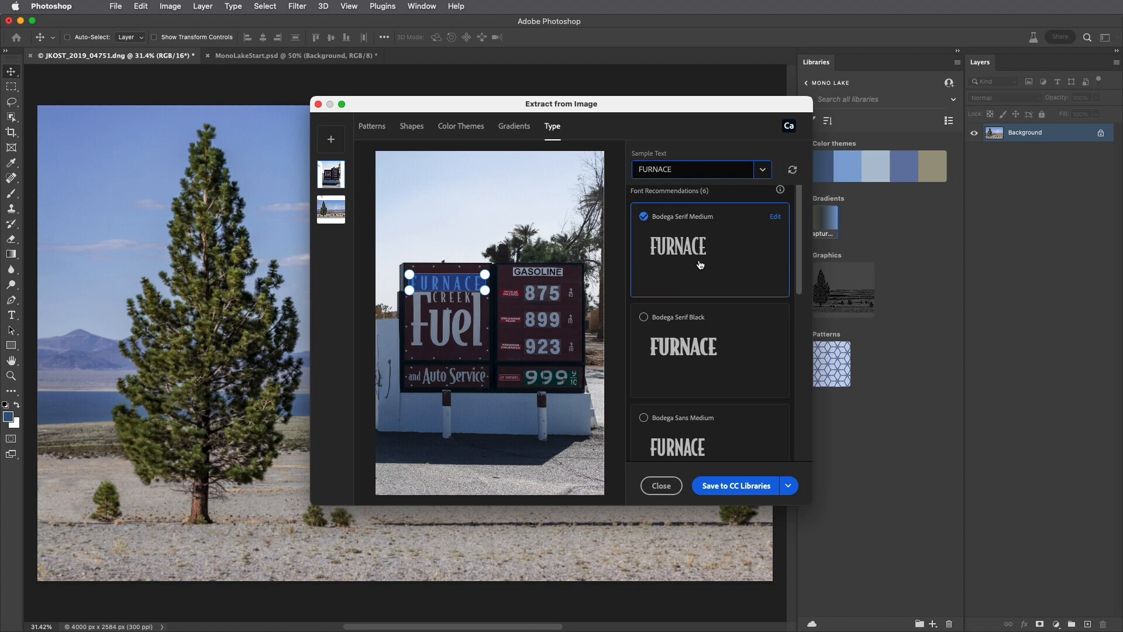
mouse_move(729, 459)
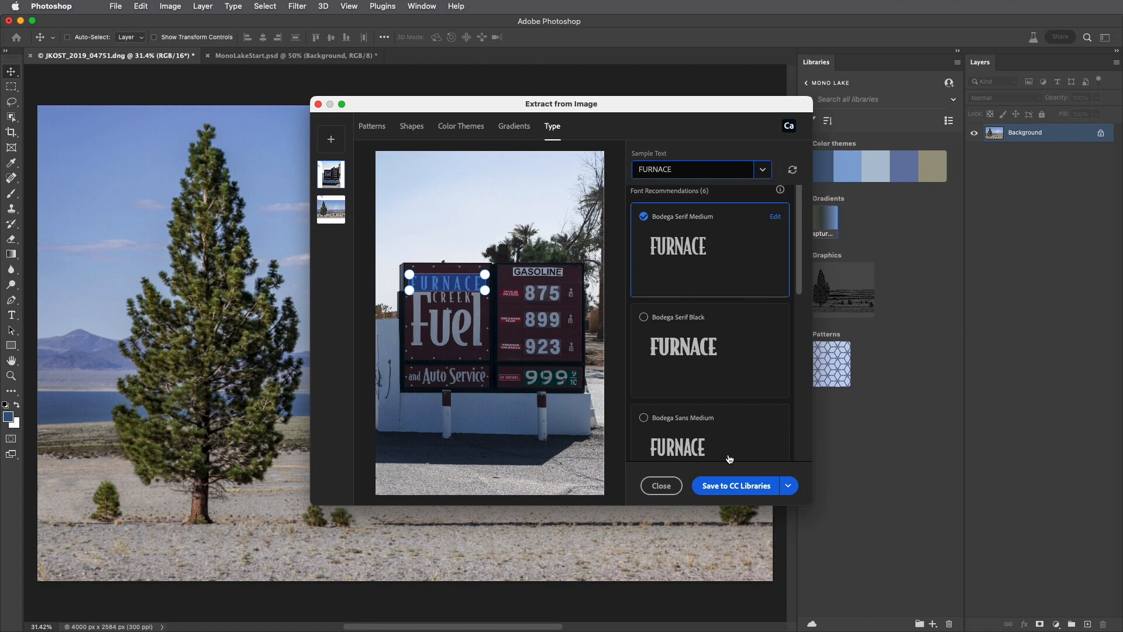
click(735, 485)
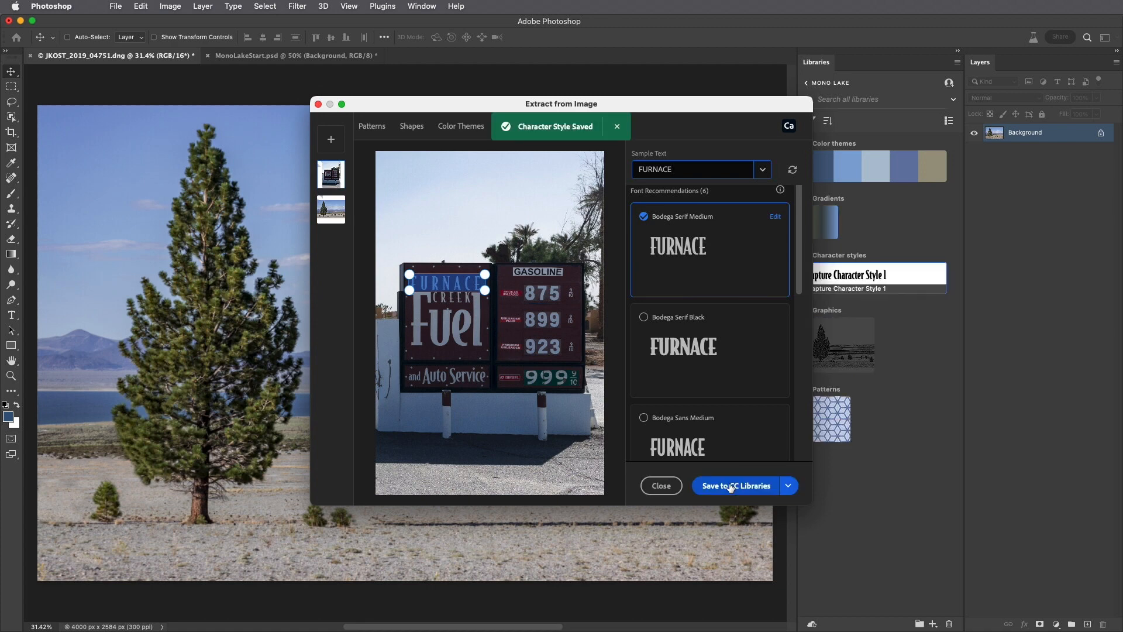
click(660, 485)
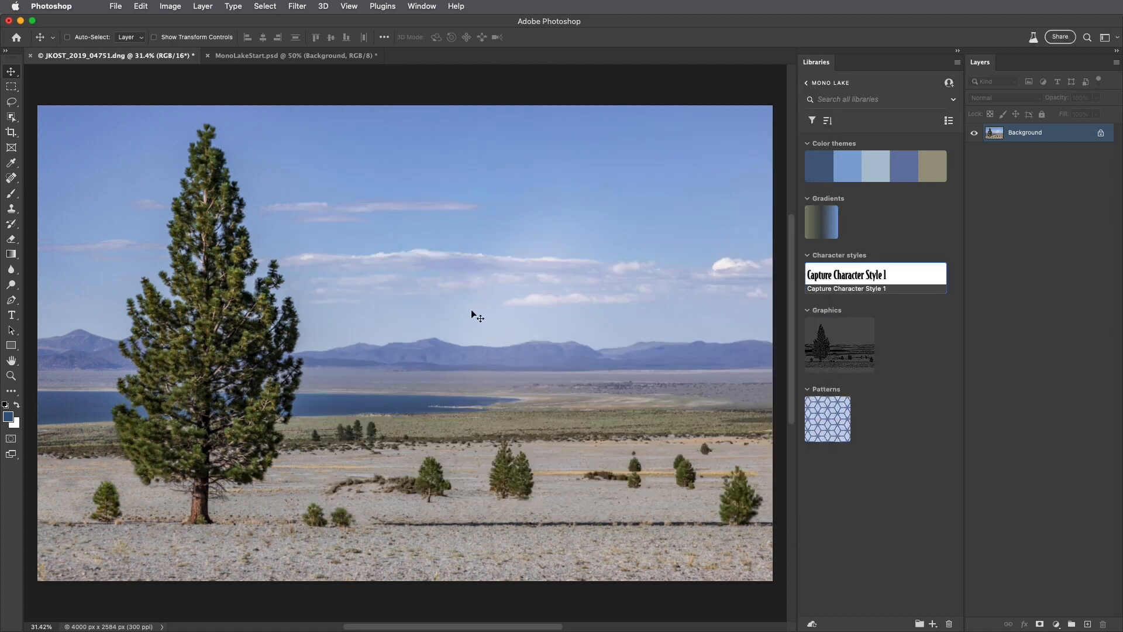
Add the library pattern to MonoLakeStart.psd as a Pattern Fill layer scaled to 5%.
click(293, 55)
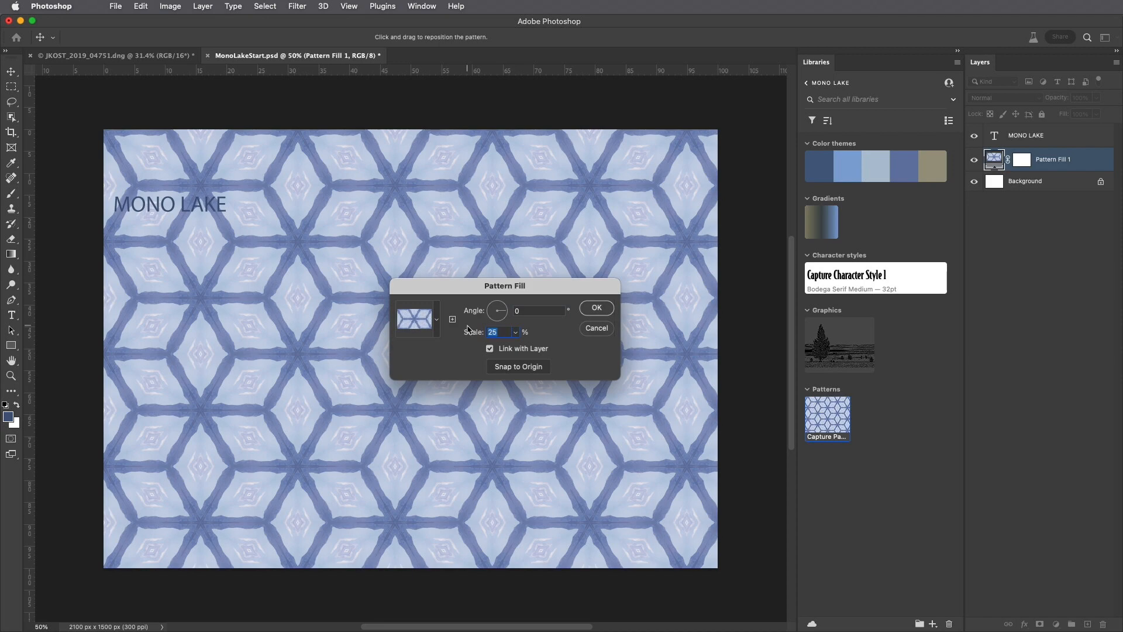
text(5)
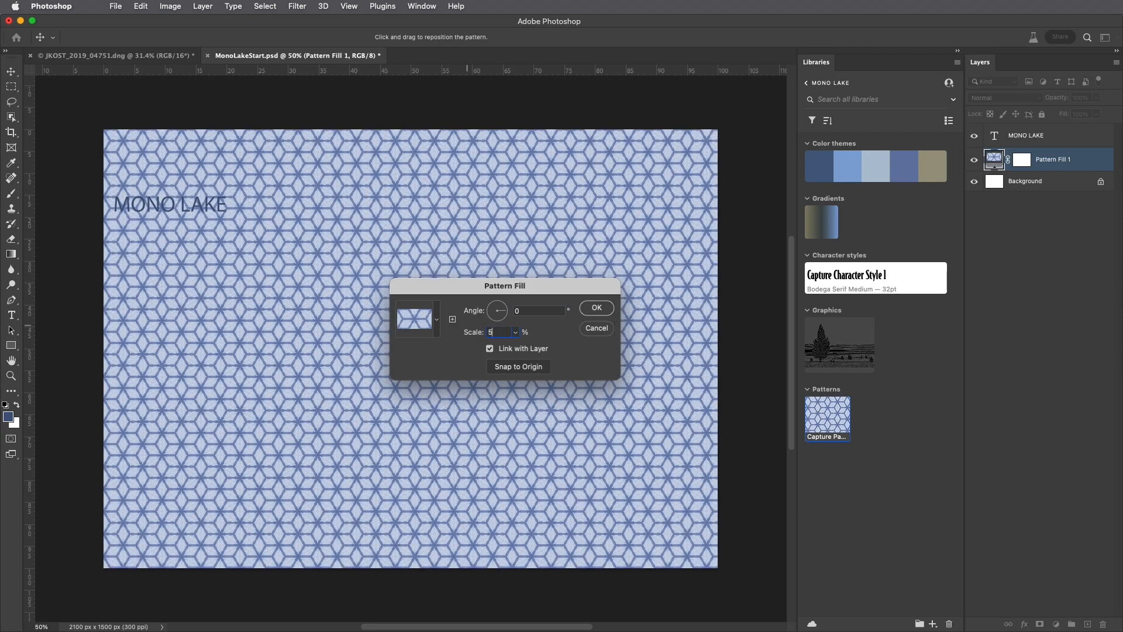
click(596, 308)
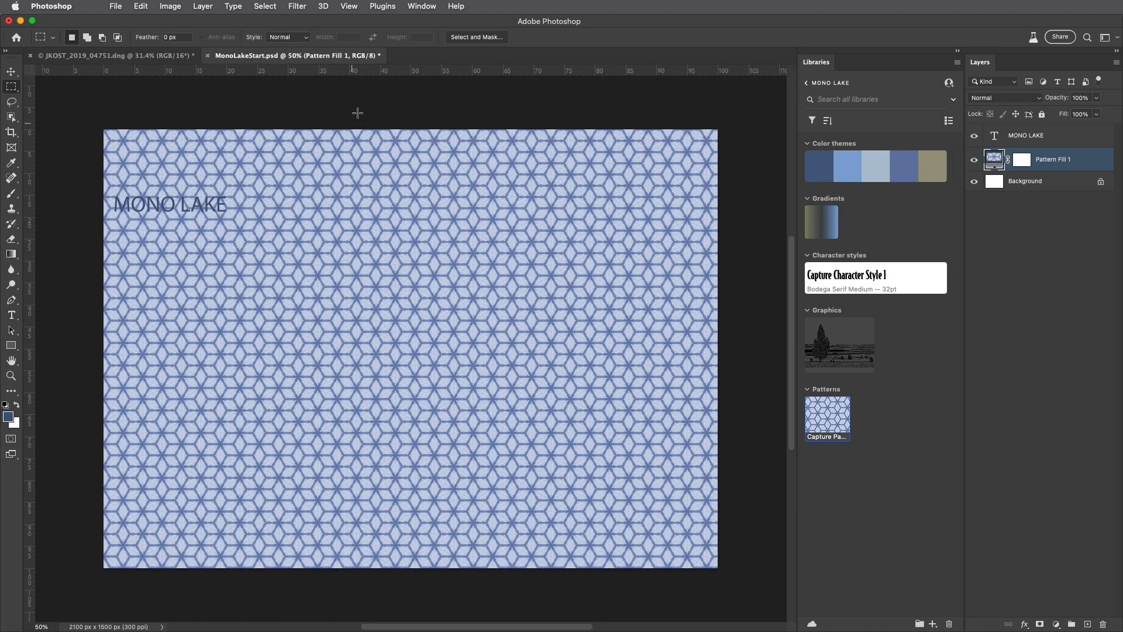
Select the left half of the poster with the Rectangular Marquee to mask the pattern there.
drag(104, 130, 138, 185)
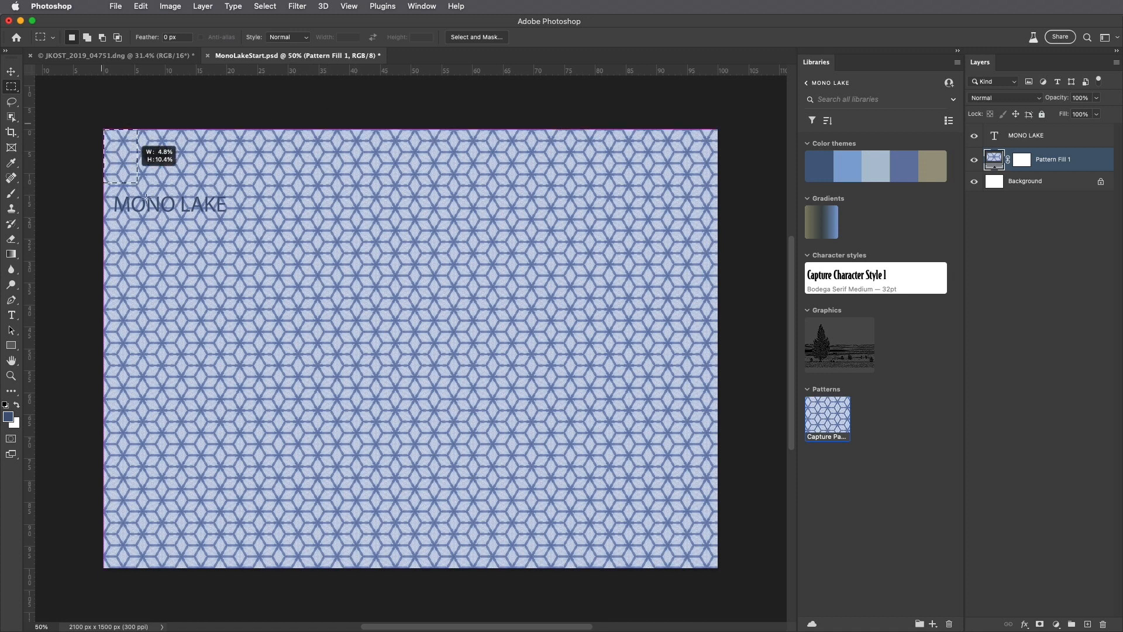
drag(139, 172, 413, 580)
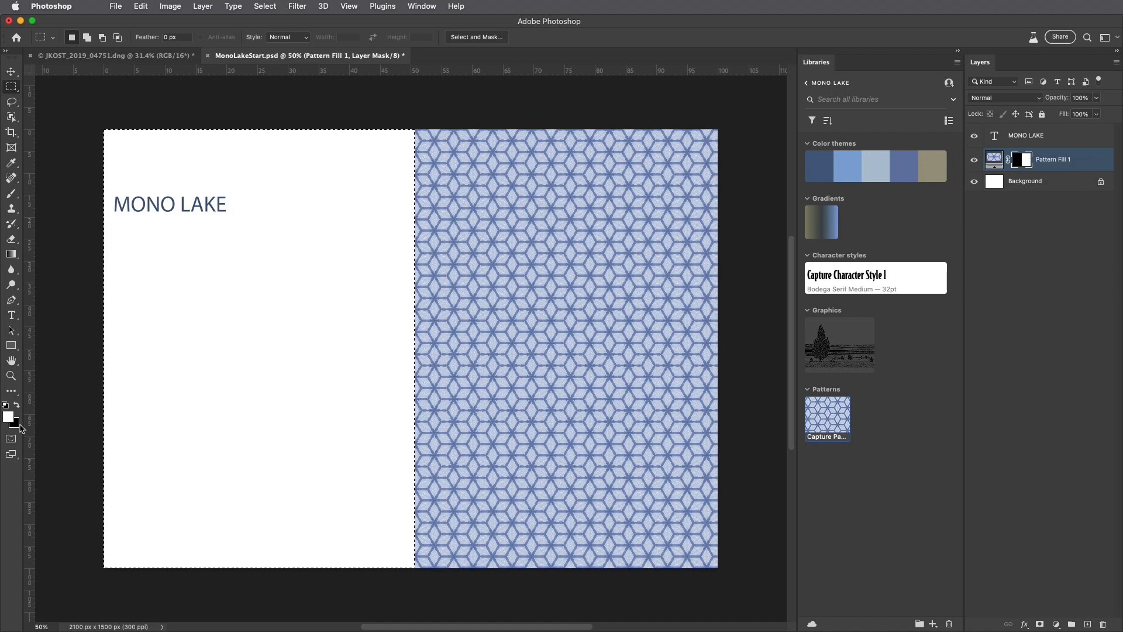
mouse_move(833, 344)
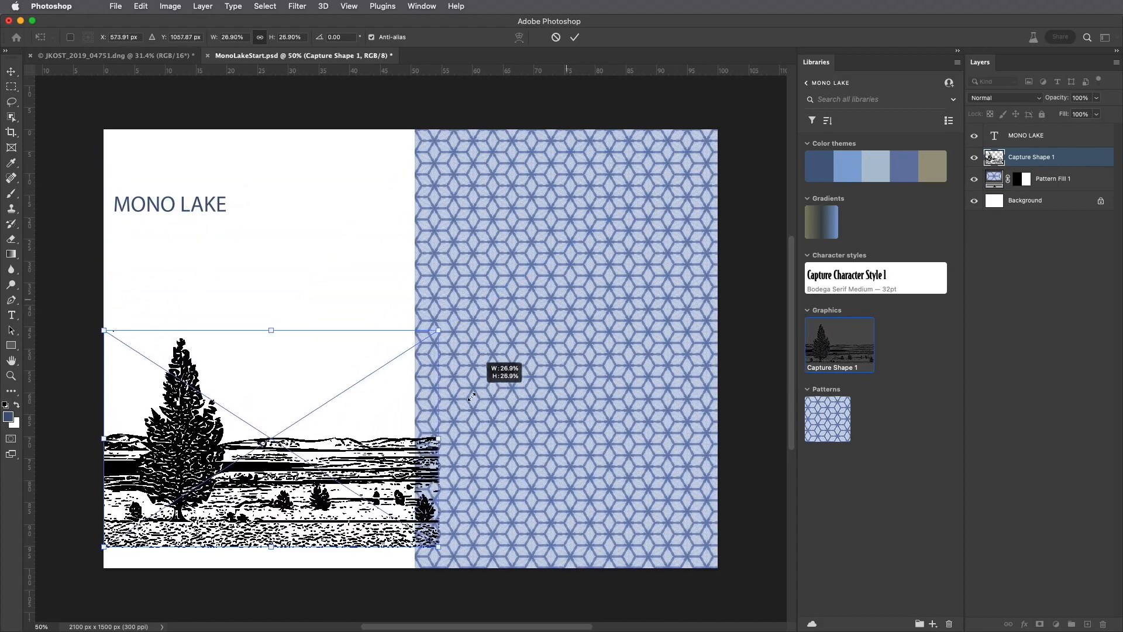
Resize the placed tree graphic so it spans the poster's left half.
drag(438, 330, 711, 155)
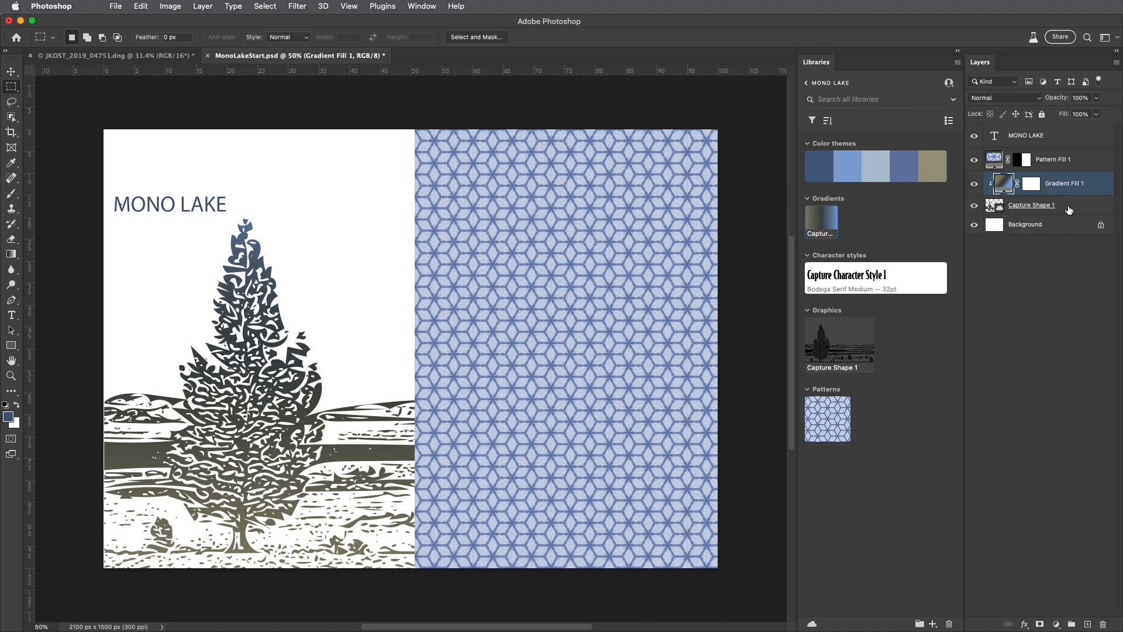
Set the tree's Gradient Fill to a 90° angle at 50% scale, then select the MONO LAKE layer.
double_click(1003, 184)
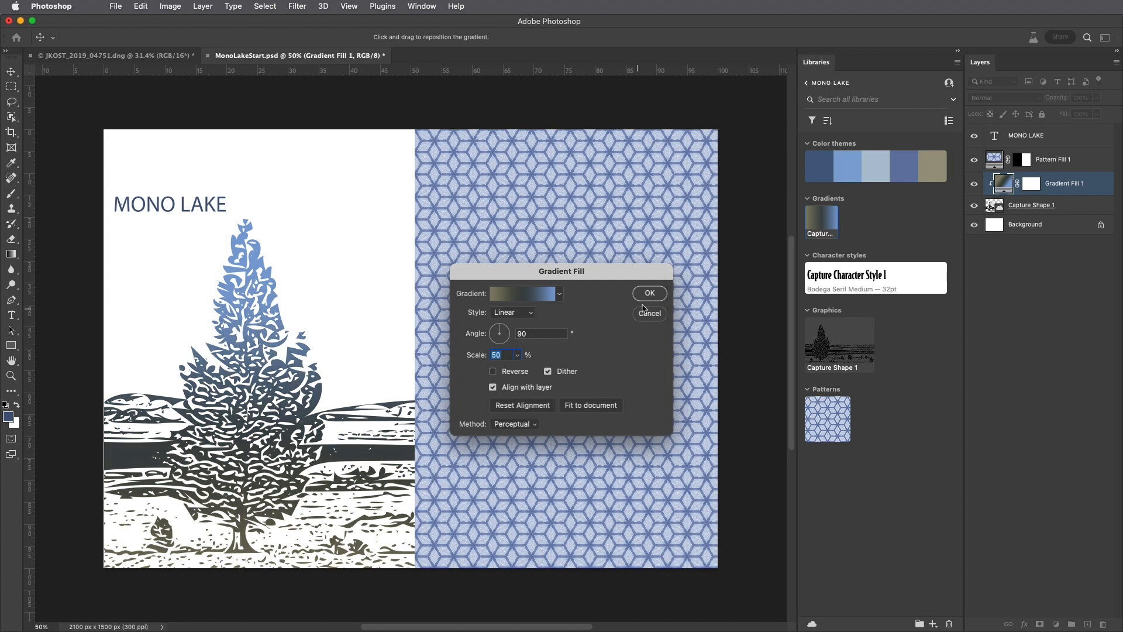
click(648, 292)
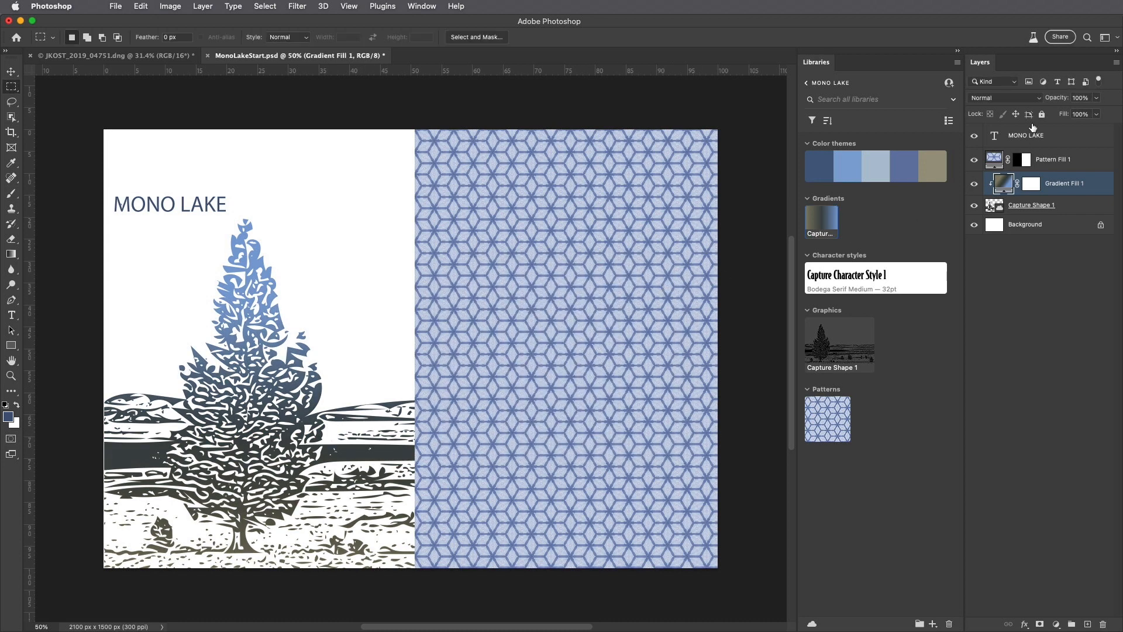
click(1026, 136)
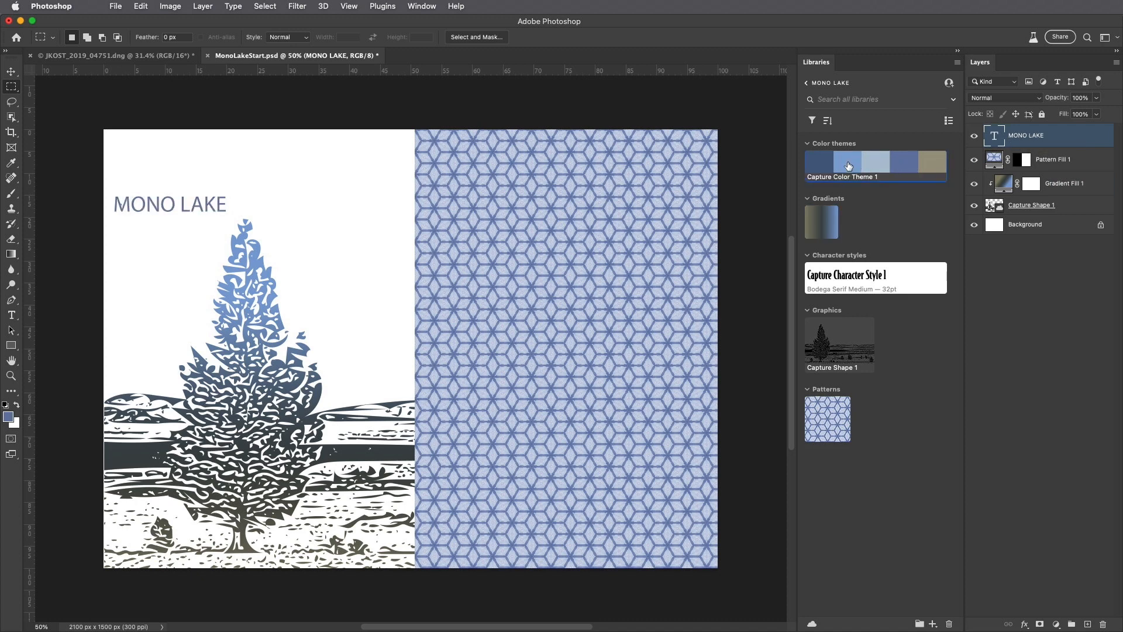
mouse_move(822, 164)
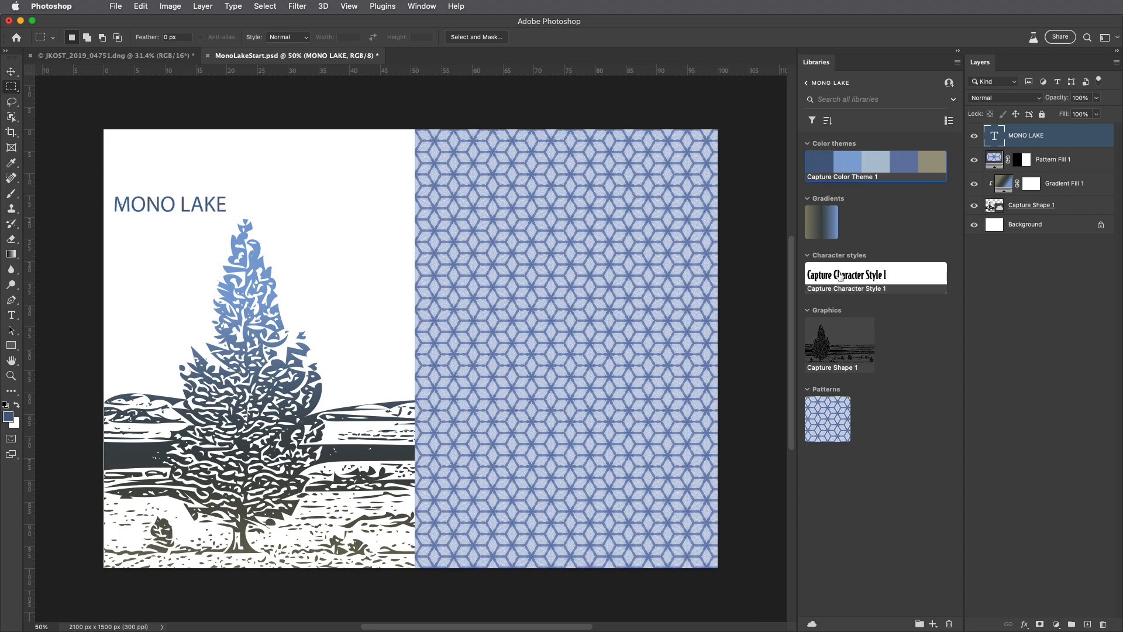
Apply Capture Character Style 1 to the MONO LAKE title and enlarge it to 72 pt.
click(846, 274)
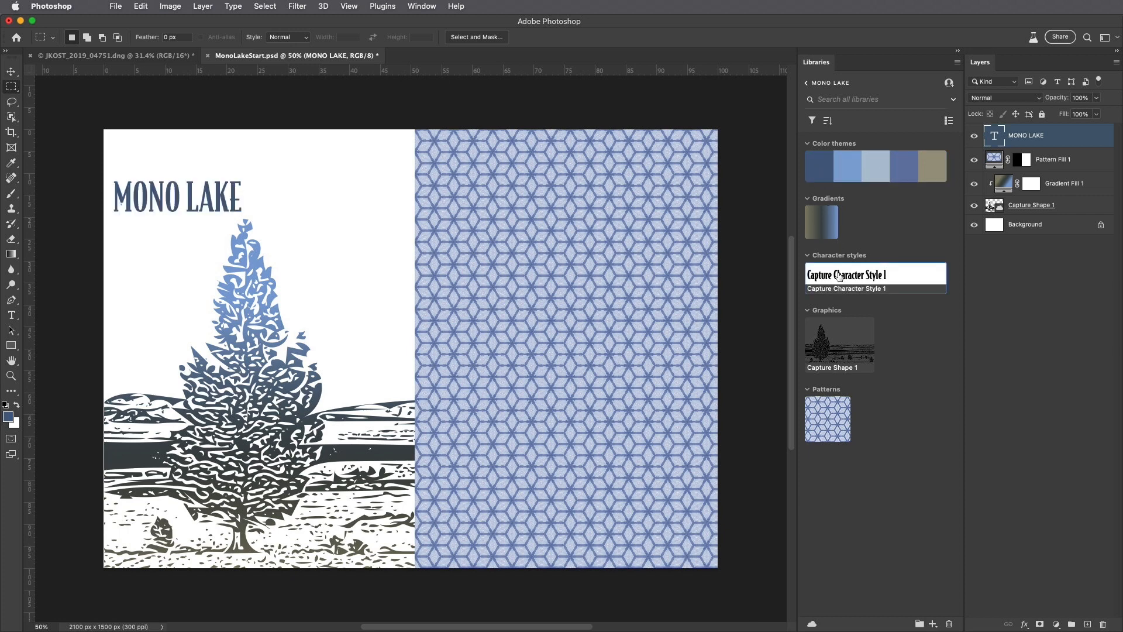
click(12, 315)
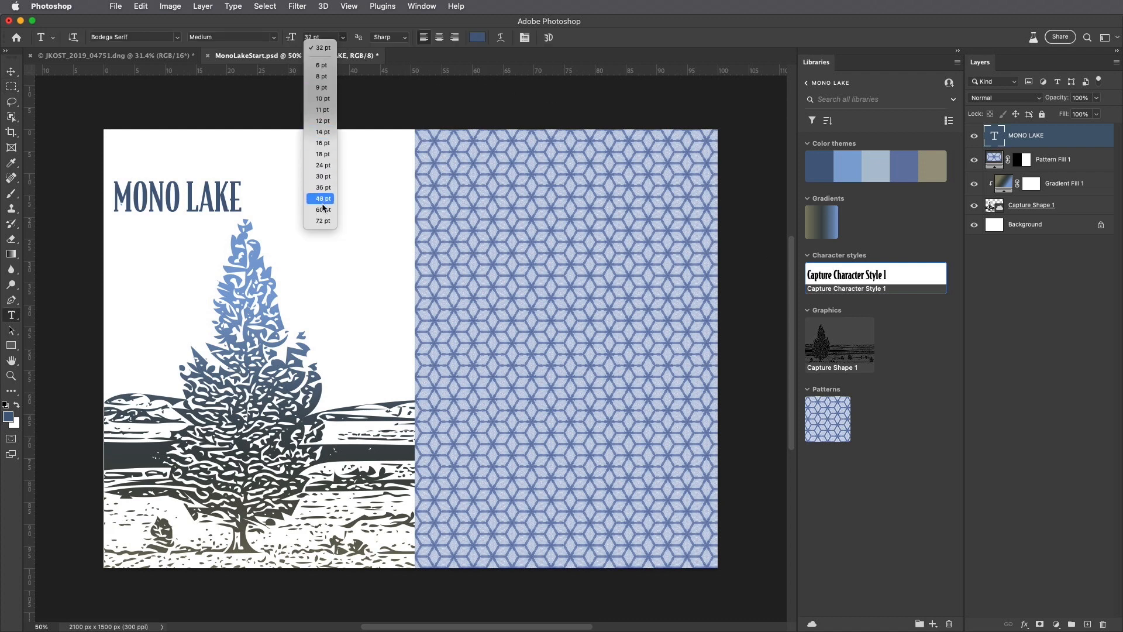
click(323, 220)
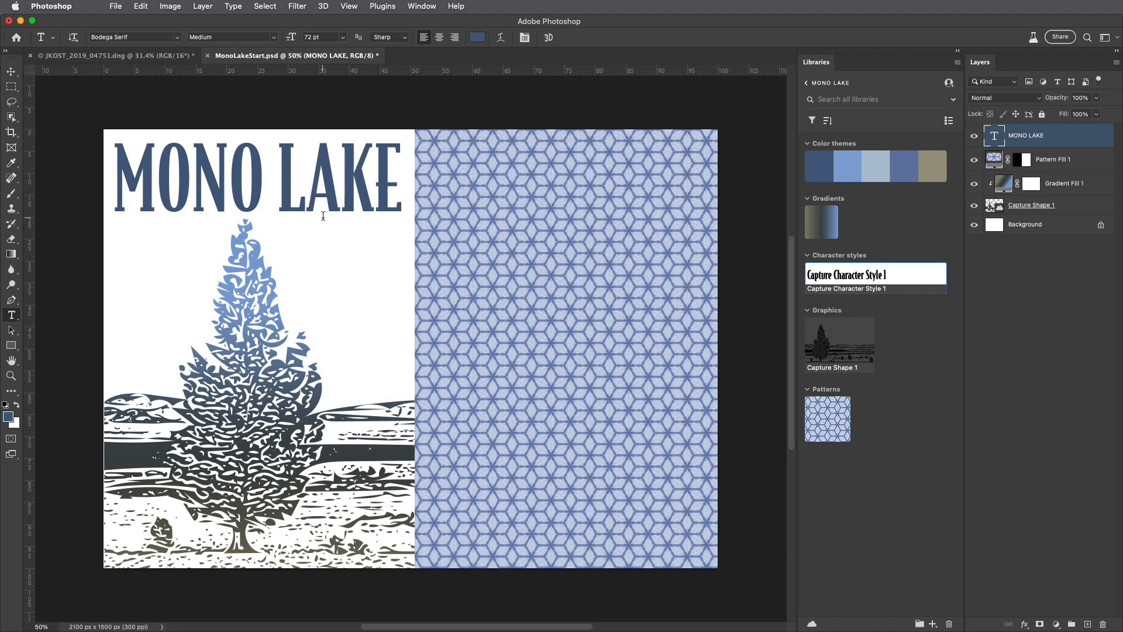